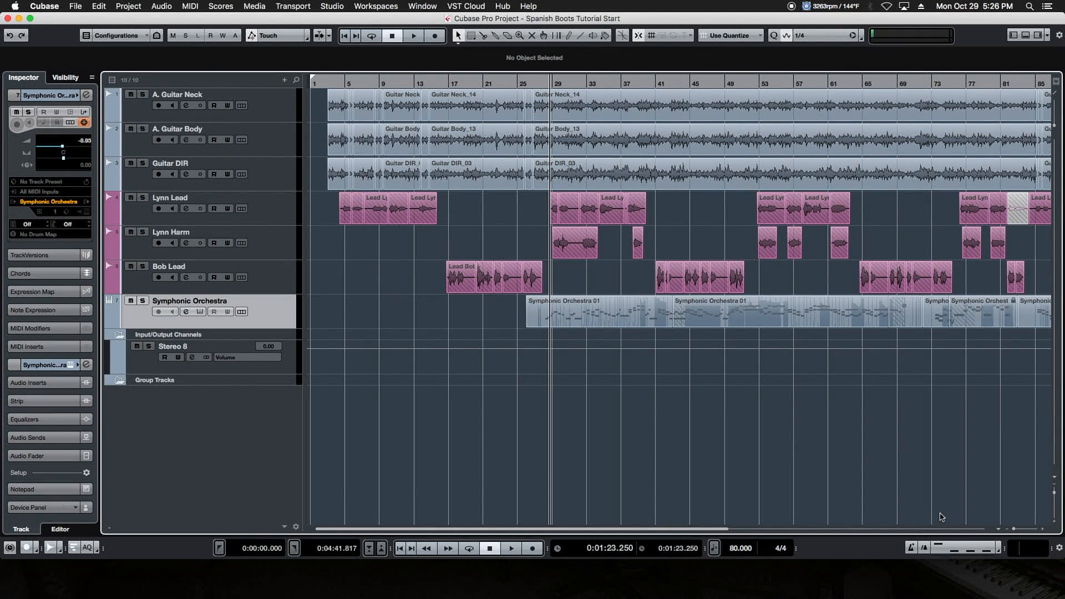
{"action": "mouse_move", "coordinate": [666, 431]}
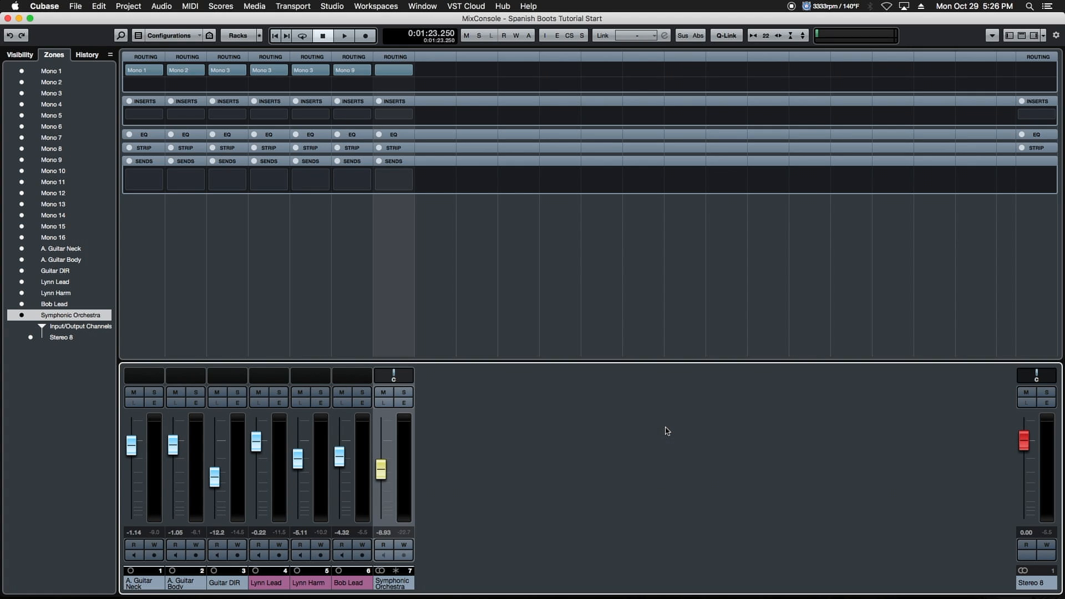
{"action": "mouse_move", "coordinate": [964, 387]}
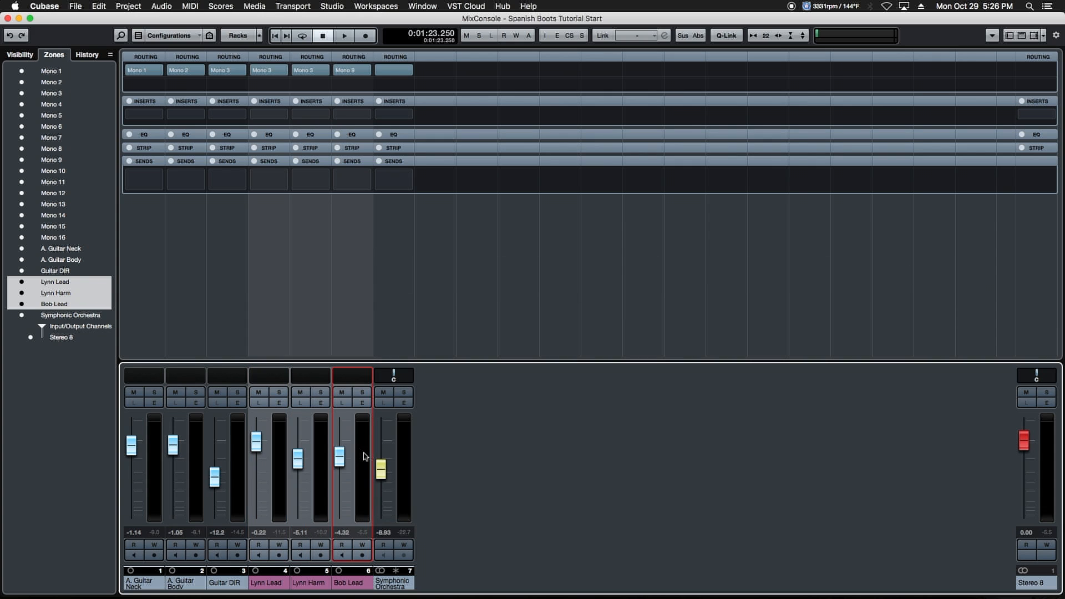
{"action": "mouse_move", "coordinate": [365, 437]}
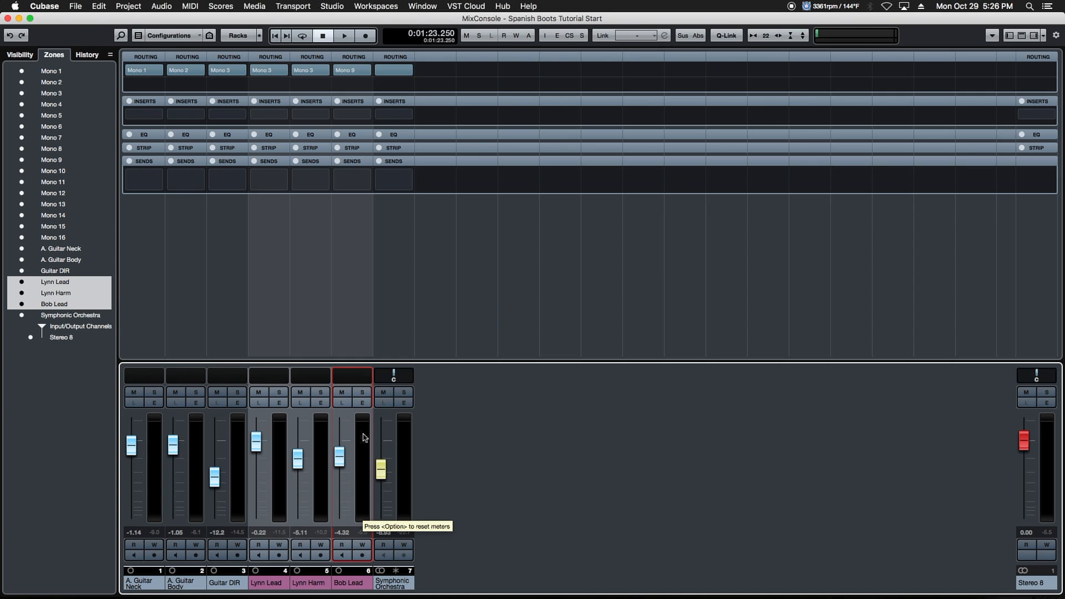
- Bring up the channel options for the selected Lynn Lead, Lynn Harm and Bob Lead channels
{"action": "right_click", "coordinate": [364, 438]}
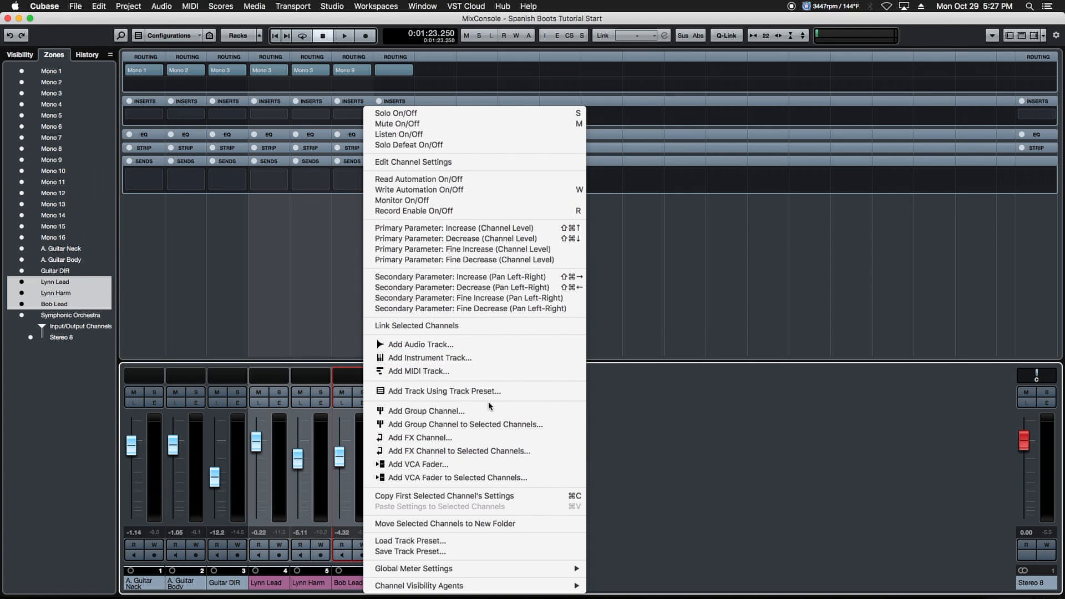
{"action": "mouse_move", "coordinate": [467, 424]}
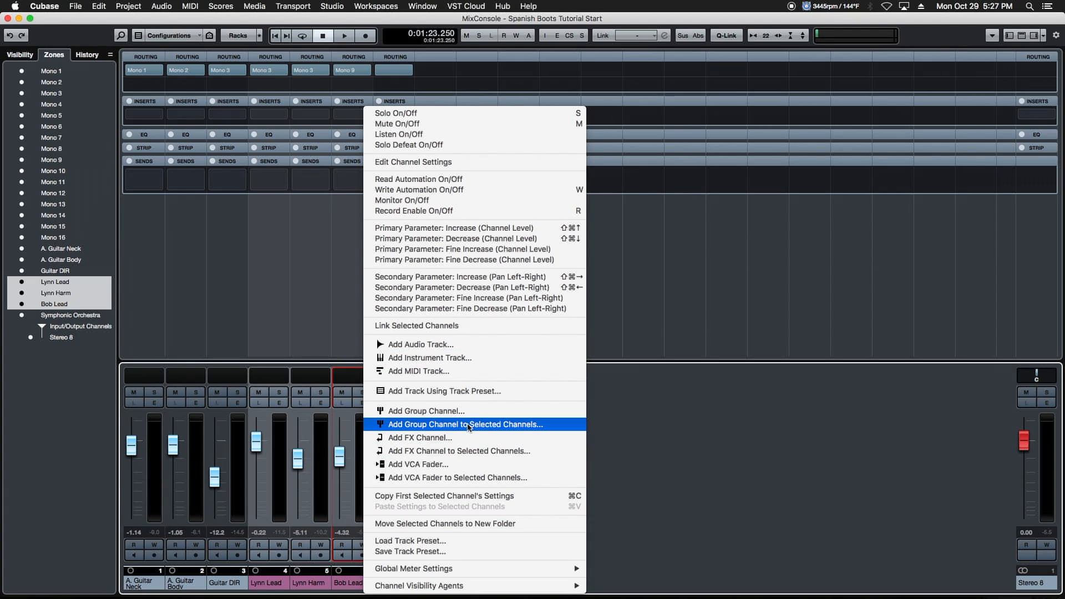
- Add a group channel named VOCALS to the three selected vocal channels
{"action": "left_click", "coordinate": [465, 423]}
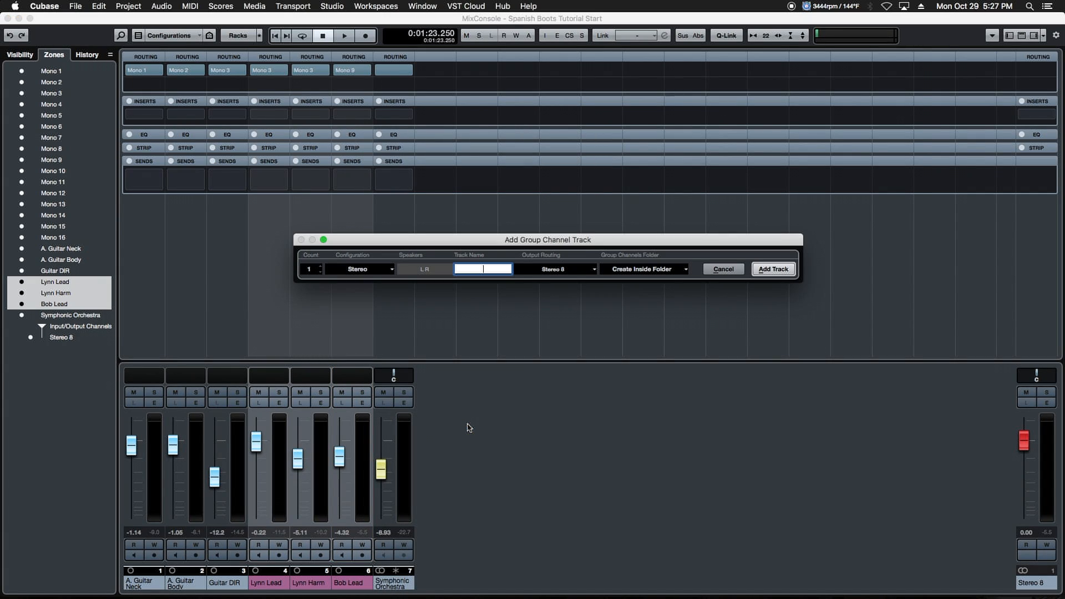
{"action": "mouse_move", "coordinate": [460, 305]}
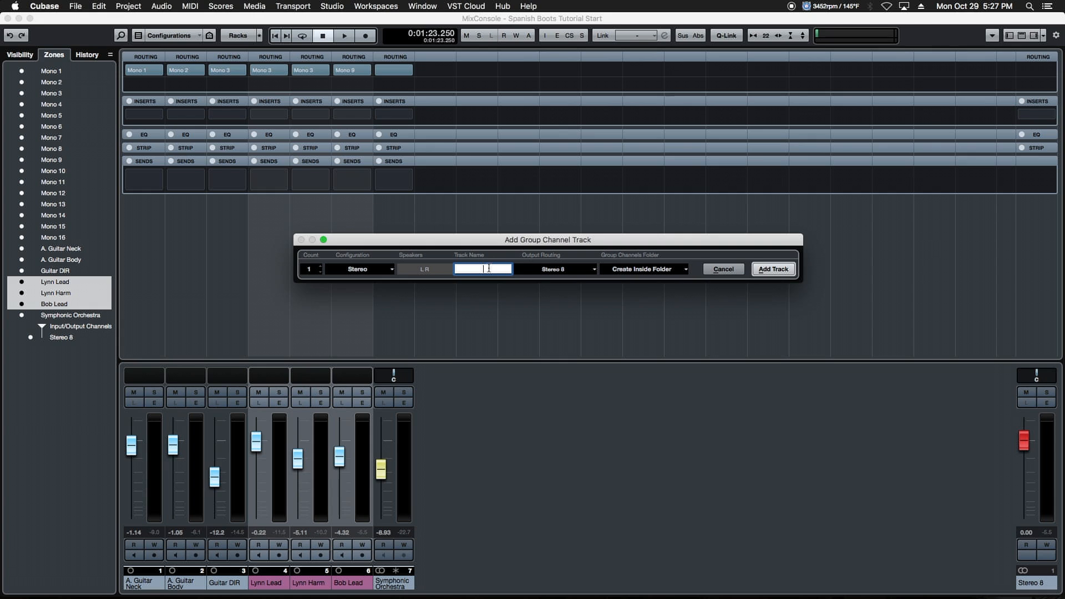
{"action": "type", "text": "VOCA"}
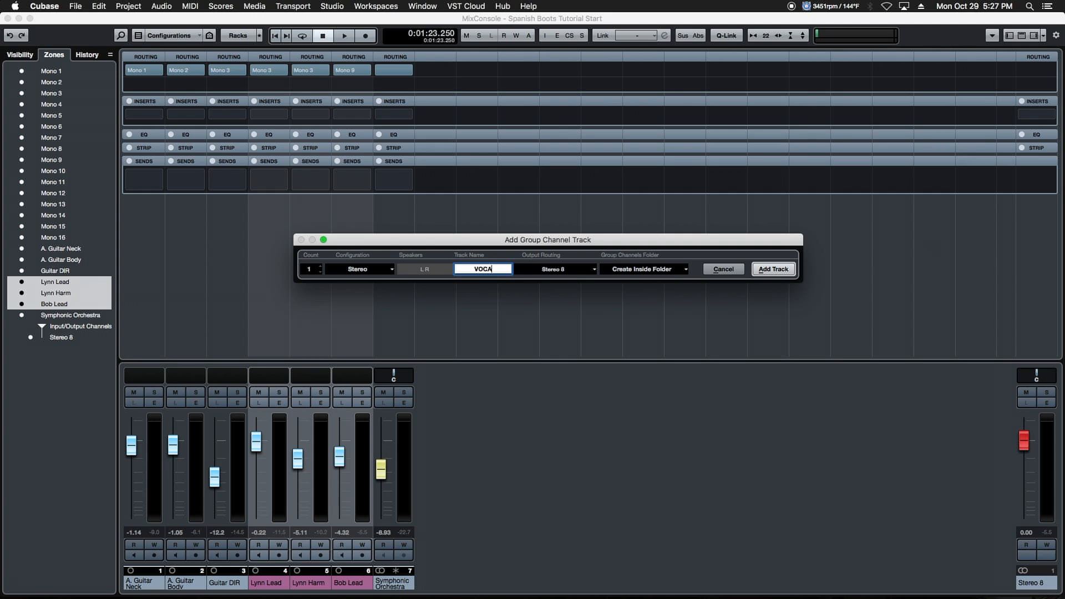
{"action": "left_click", "coordinate": [772, 268]}
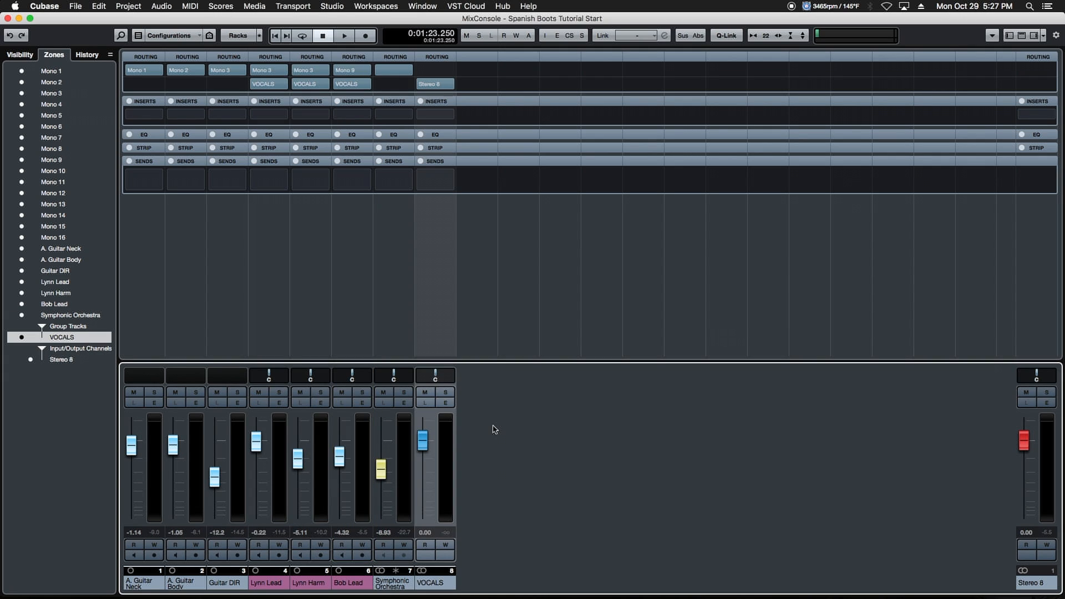
{"action": "mouse_move", "coordinate": [392, 298]}
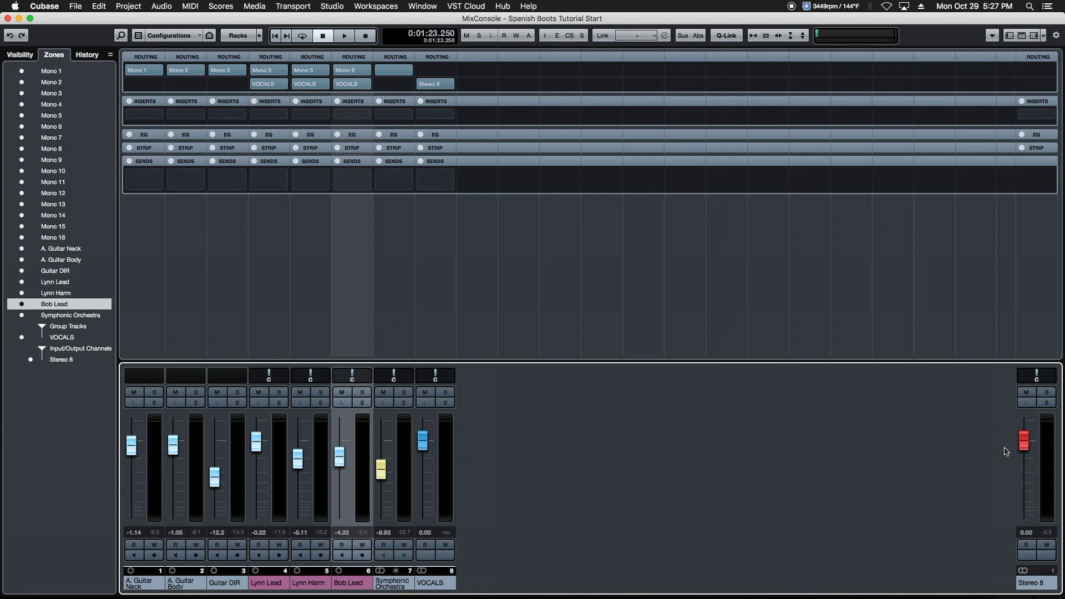
{"action": "mouse_move", "coordinate": [20, 396]}
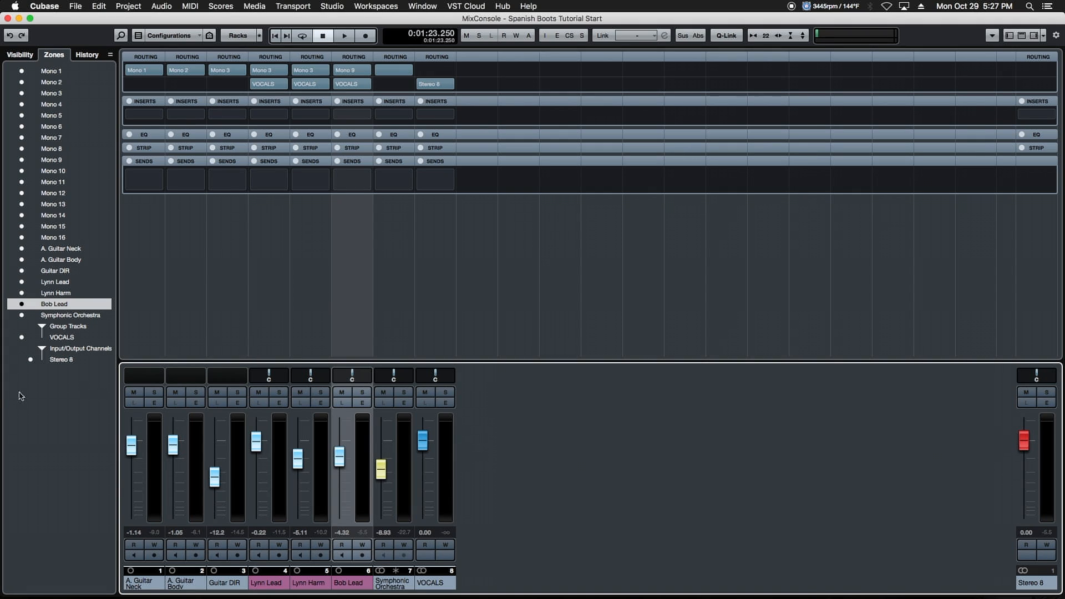
{"action": "mouse_move", "coordinate": [77, 61]}
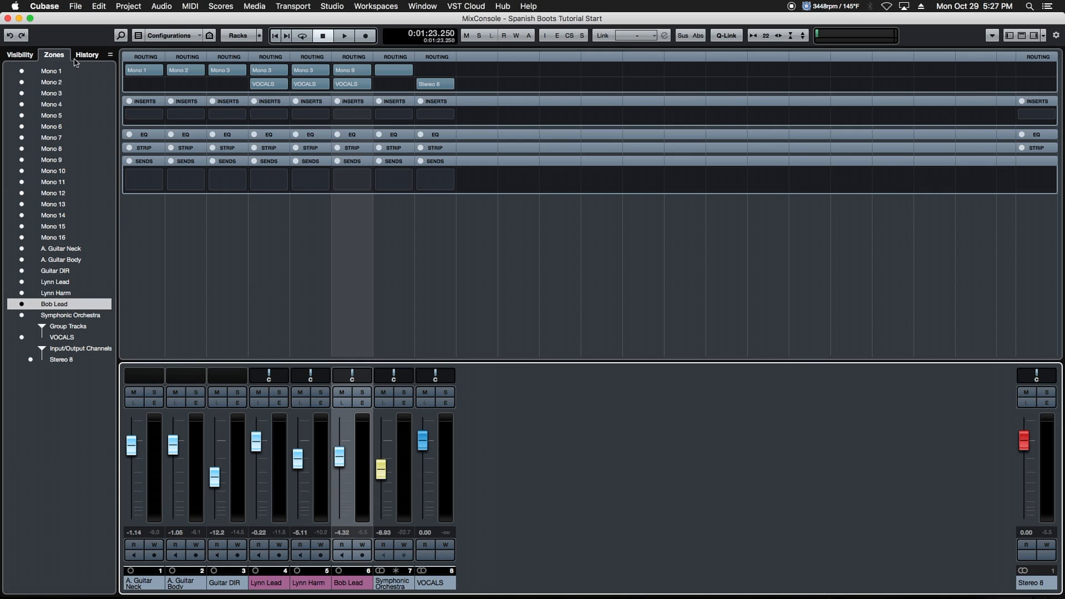
- Check channel visibility, then return to the Zones view for assigning mixer zones
{"action": "left_click", "coordinate": [54, 55]}
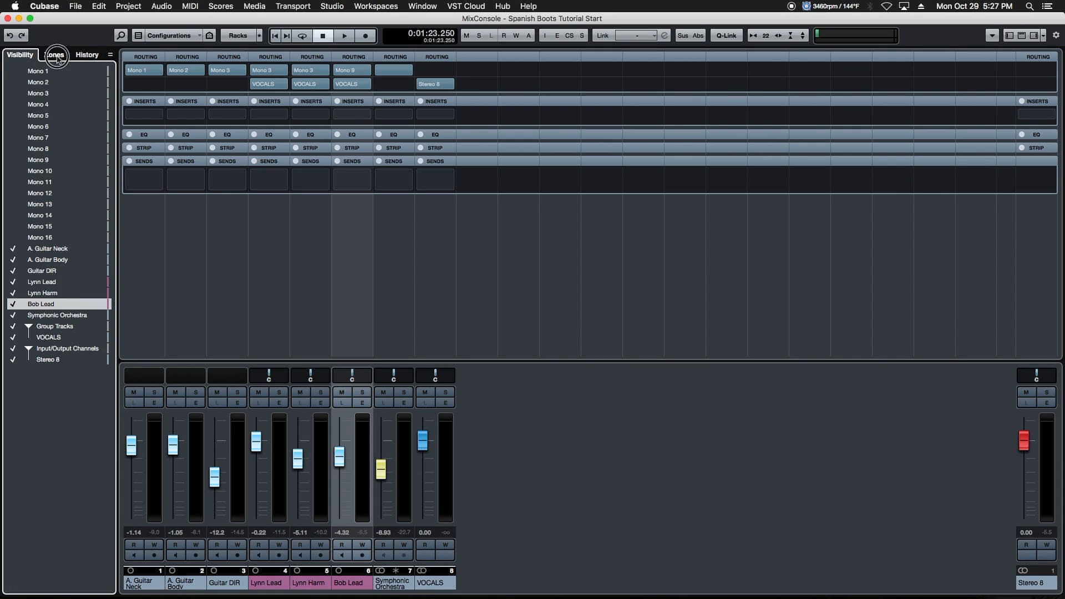
{"action": "left_click", "coordinate": [56, 56]}
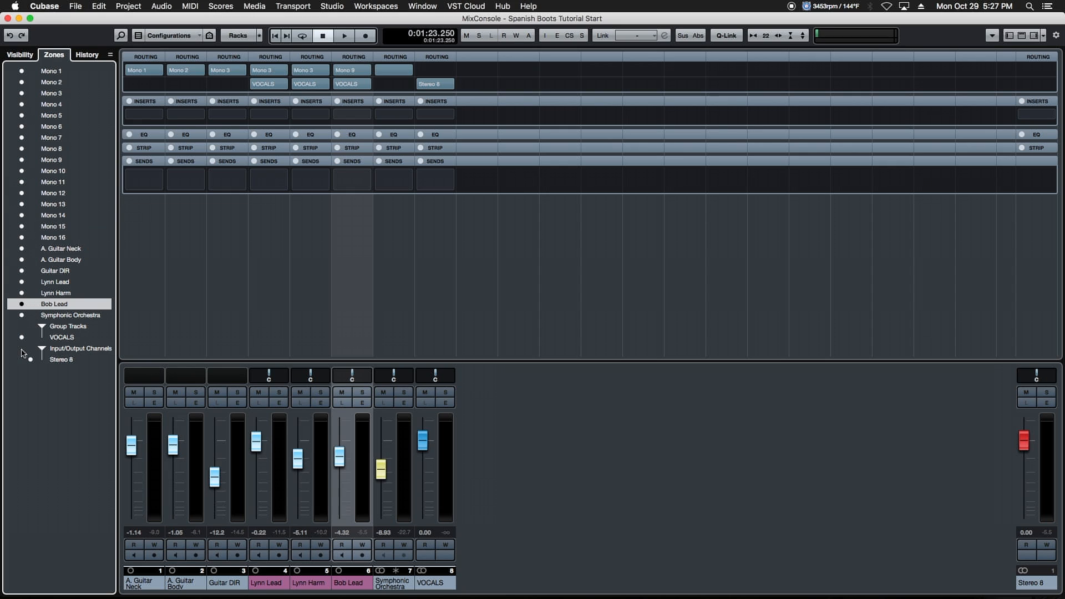
{"action": "mouse_move", "coordinate": [29, 354]}
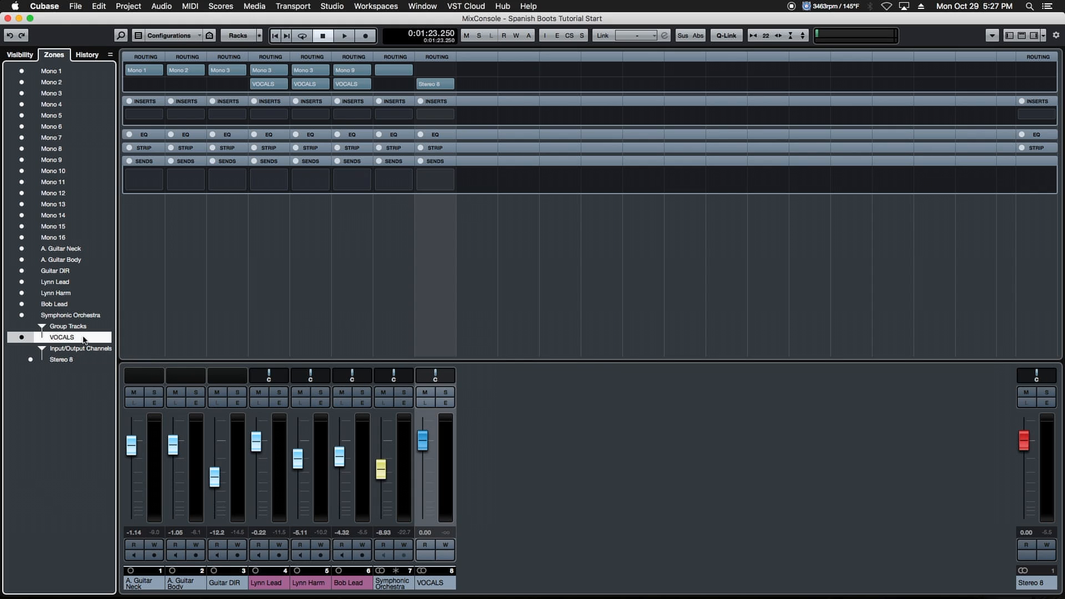
{"action": "mouse_move", "coordinate": [31, 339]}
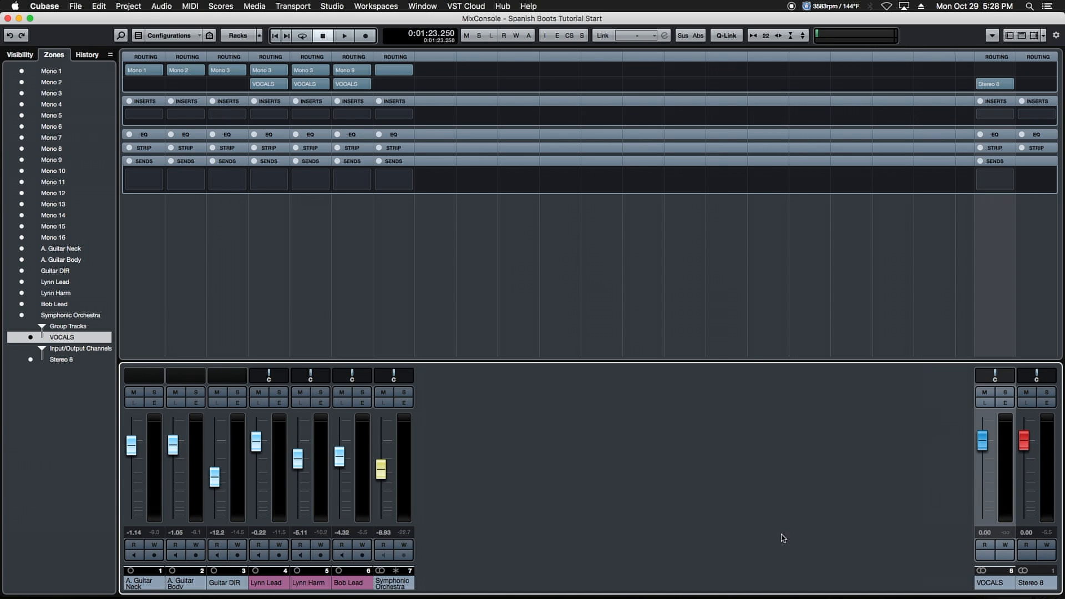
{"action": "mouse_move", "coordinate": [1007, 447]}
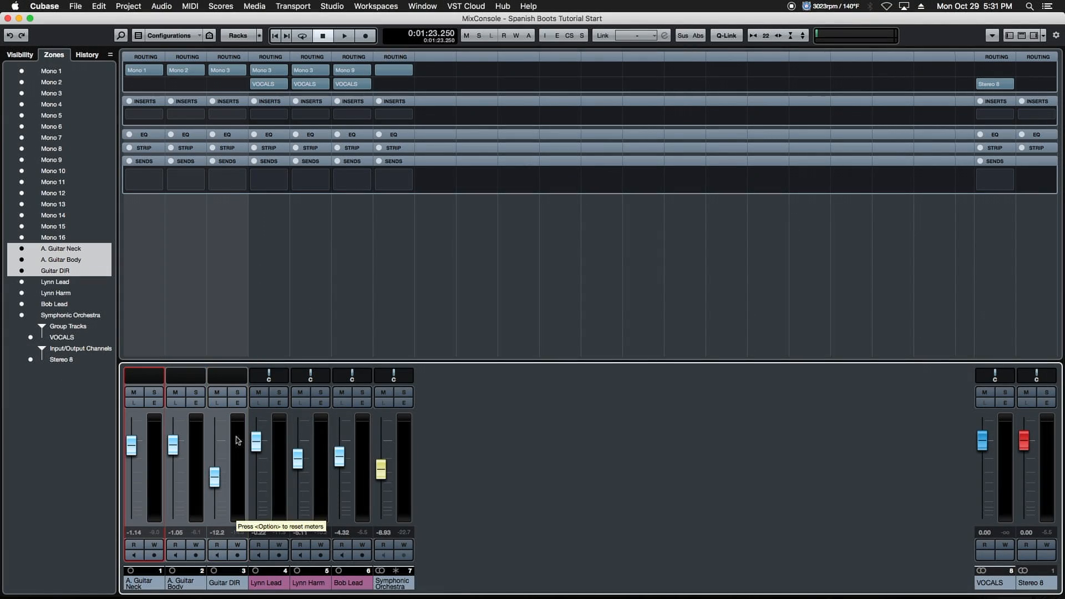
- Add a GUITARS group for the guitar channels and start a MUSIC group for Symphonic Orchestra
{"action": "type", "text": "GUITARS"}
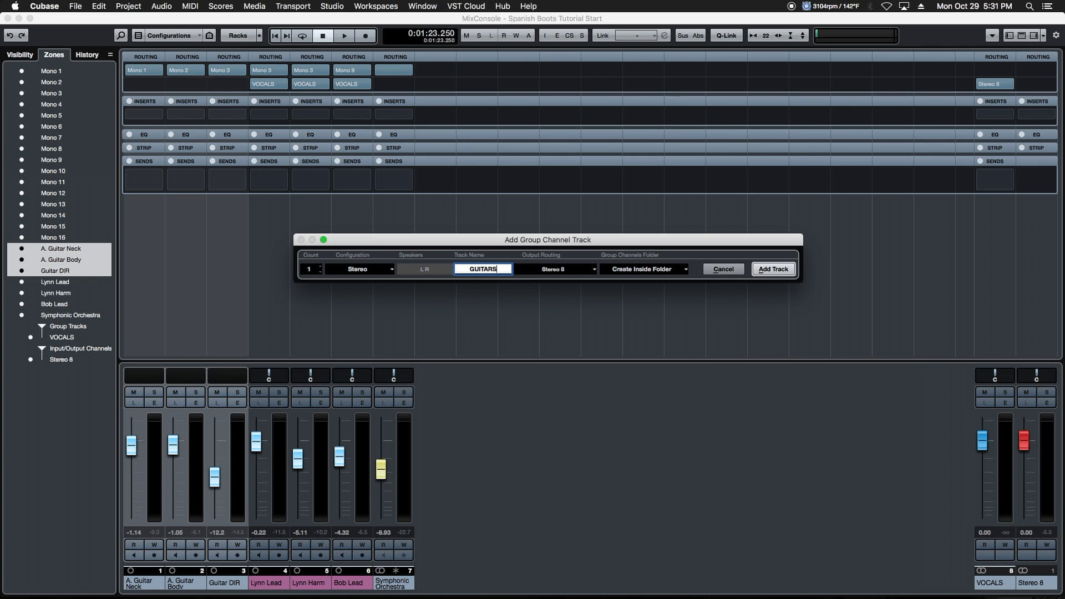
{"action": "left_click", "coordinate": [772, 268]}
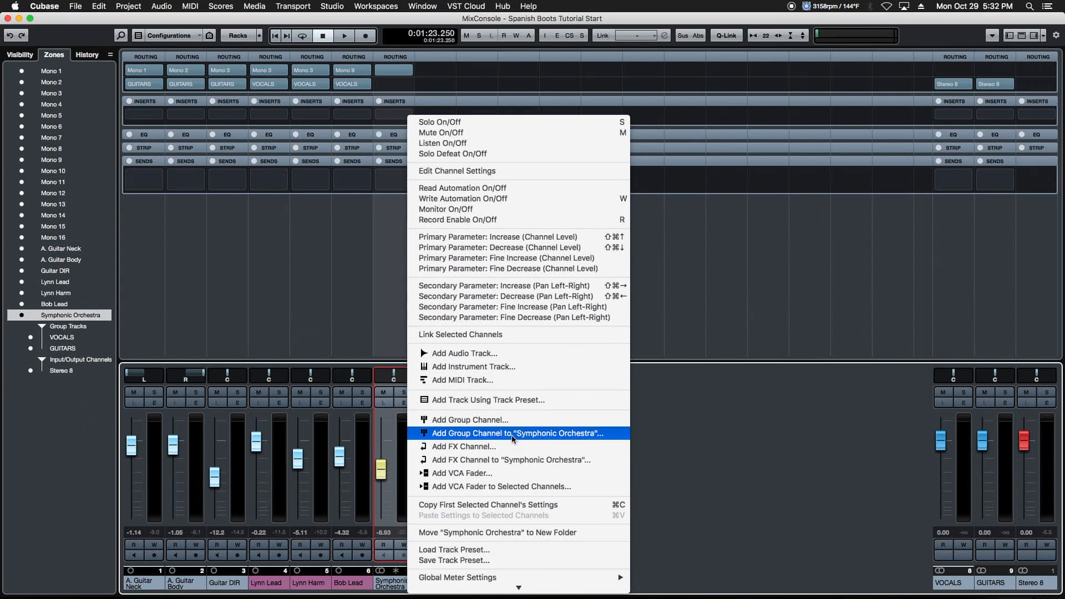
{"action": "left_click", "coordinate": [513, 433]}
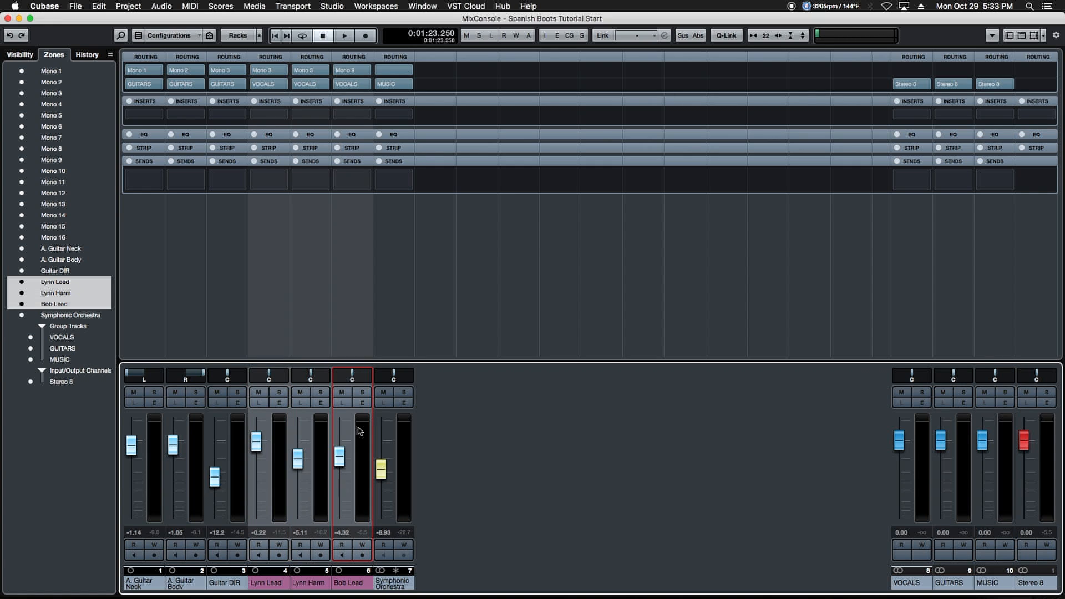
- Choose Add FX Channel to Selected Channels for the three vocal channels
{"action": "right_click", "coordinate": [352, 431]}
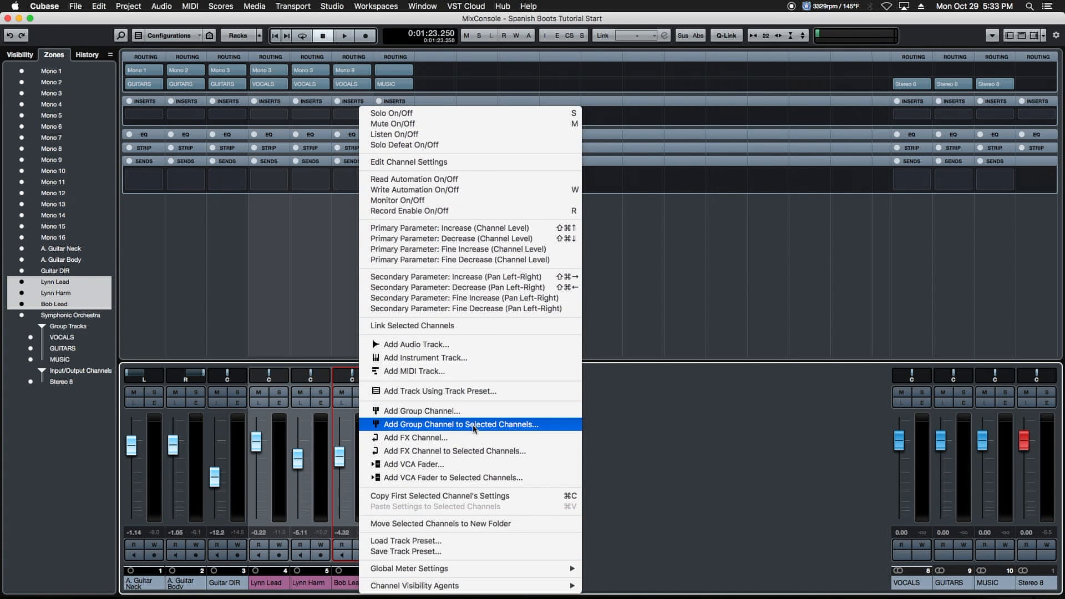
{"action": "mouse_move", "coordinate": [451, 451]}
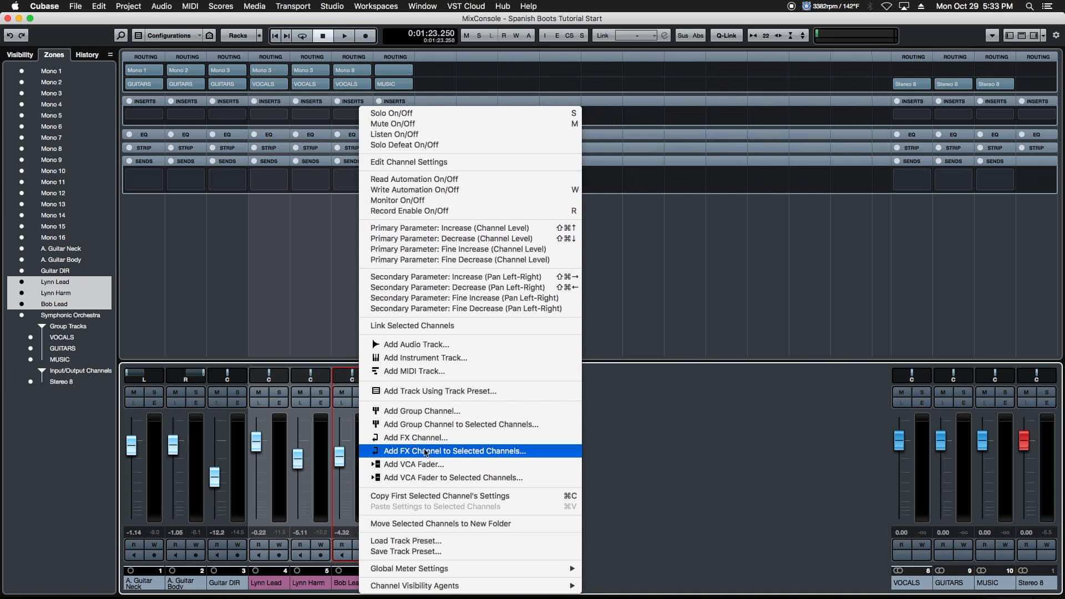
{"action": "left_click", "coordinate": [454, 450]}
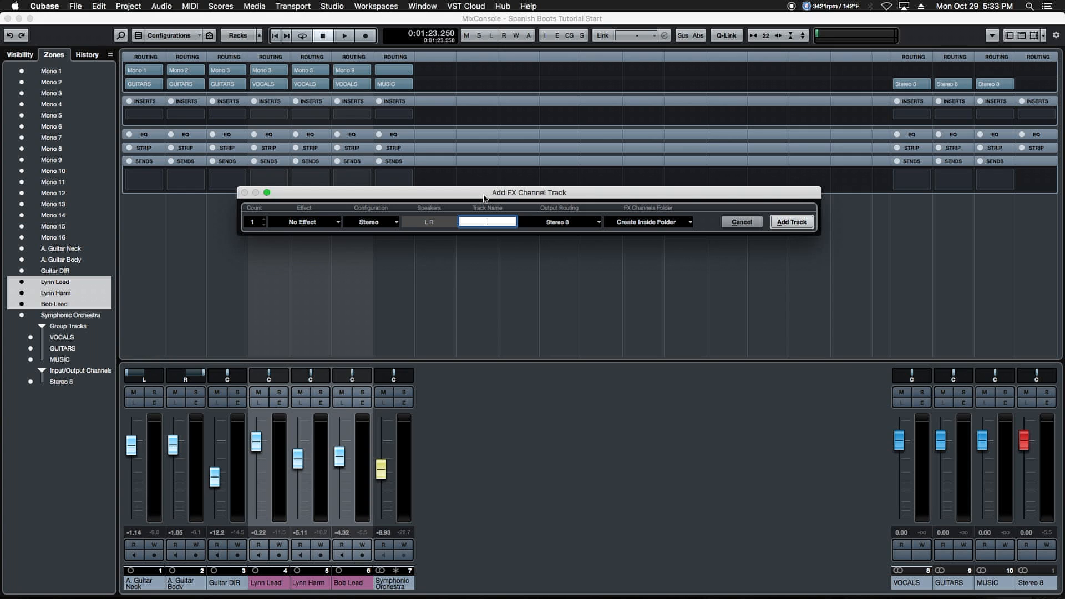
- Name the FX channel VOX VERB, choose Reverb > REVelation as its effect, and add the track
{"action": "type", "text": "VOX VERB"}
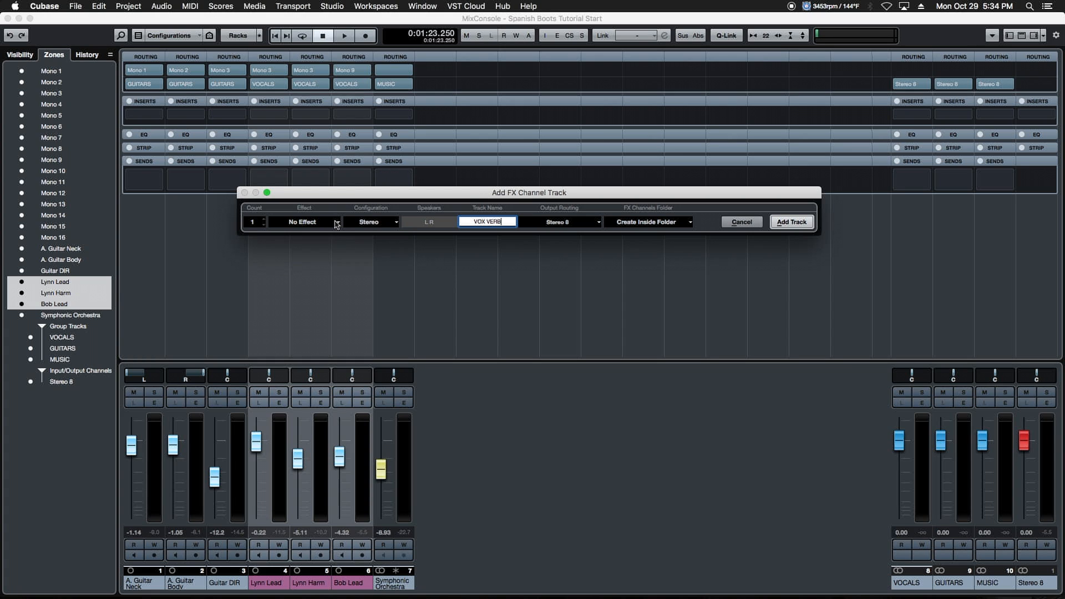
{"action": "left_click", "coordinate": [303, 221]}
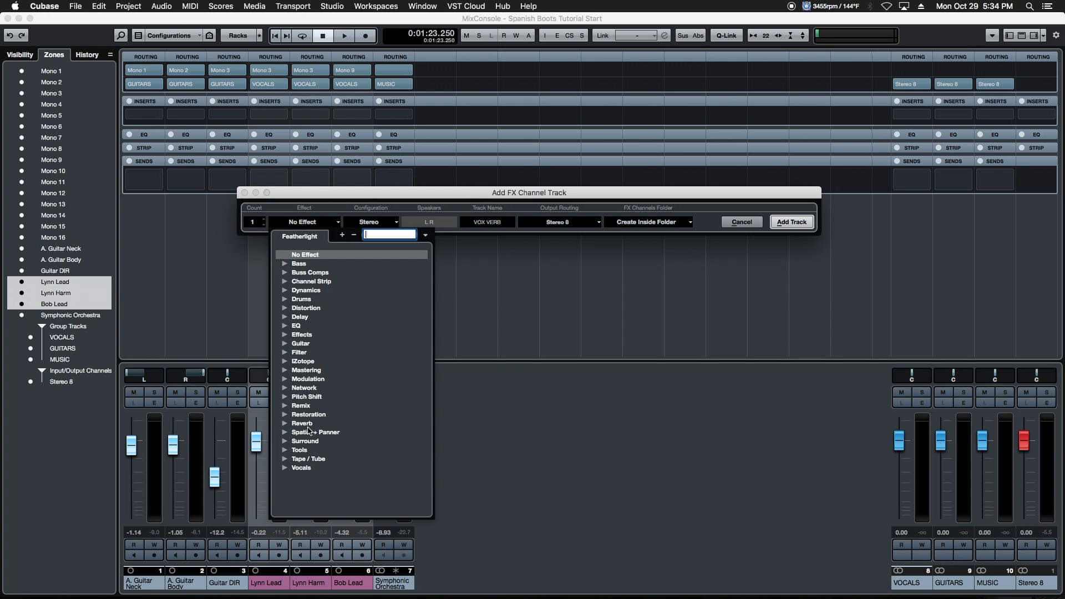
{"action": "left_click", "coordinate": [302, 423]}
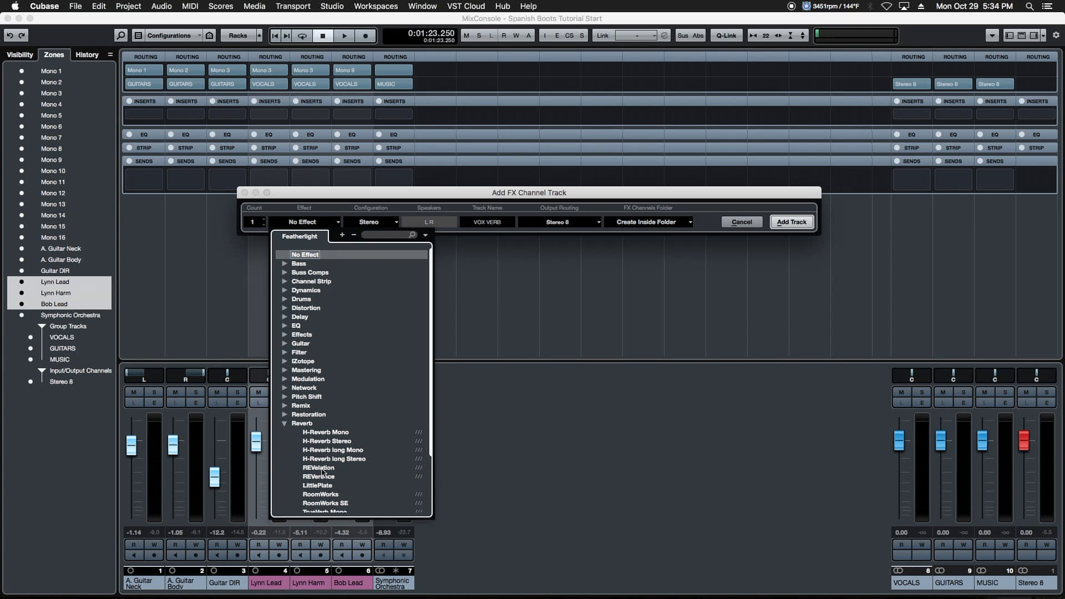
{"action": "left_click", "coordinate": [319, 467]}
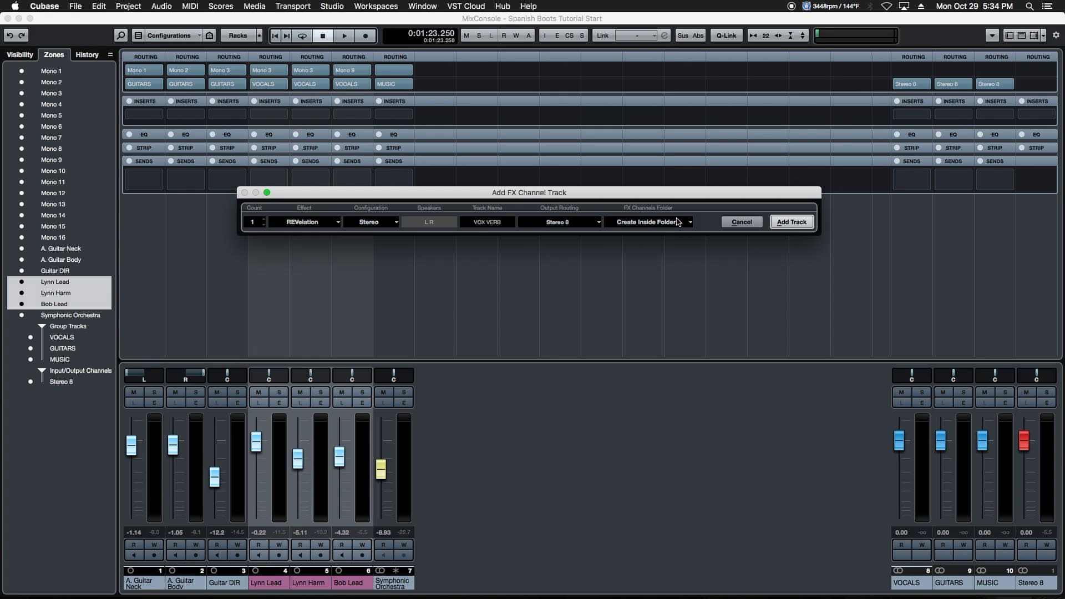
{"action": "left_click", "coordinate": [791, 222]}
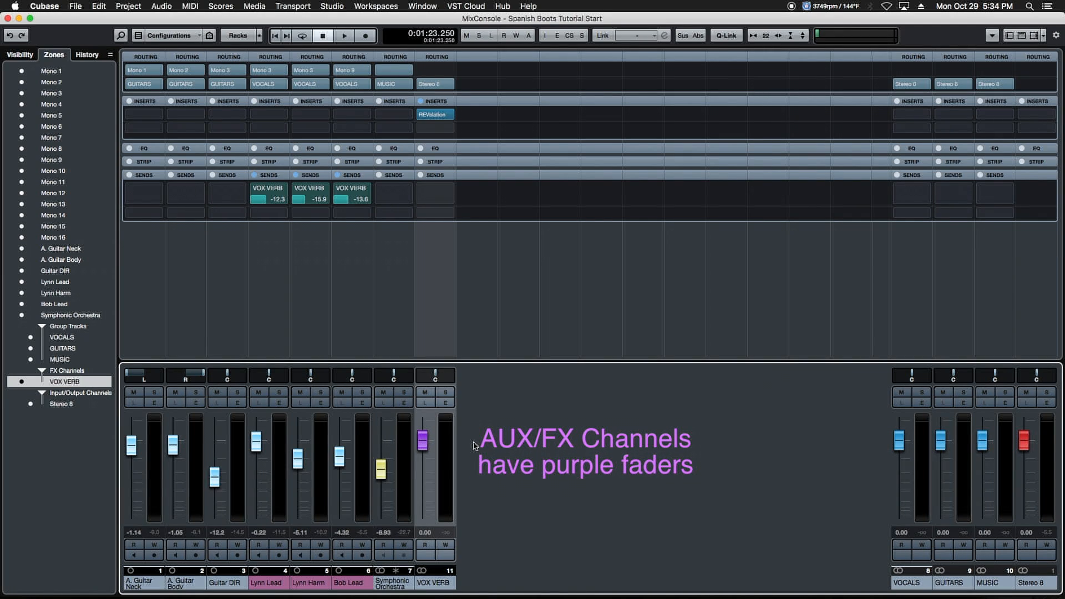
{"action": "mouse_move", "coordinate": [473, 446]}
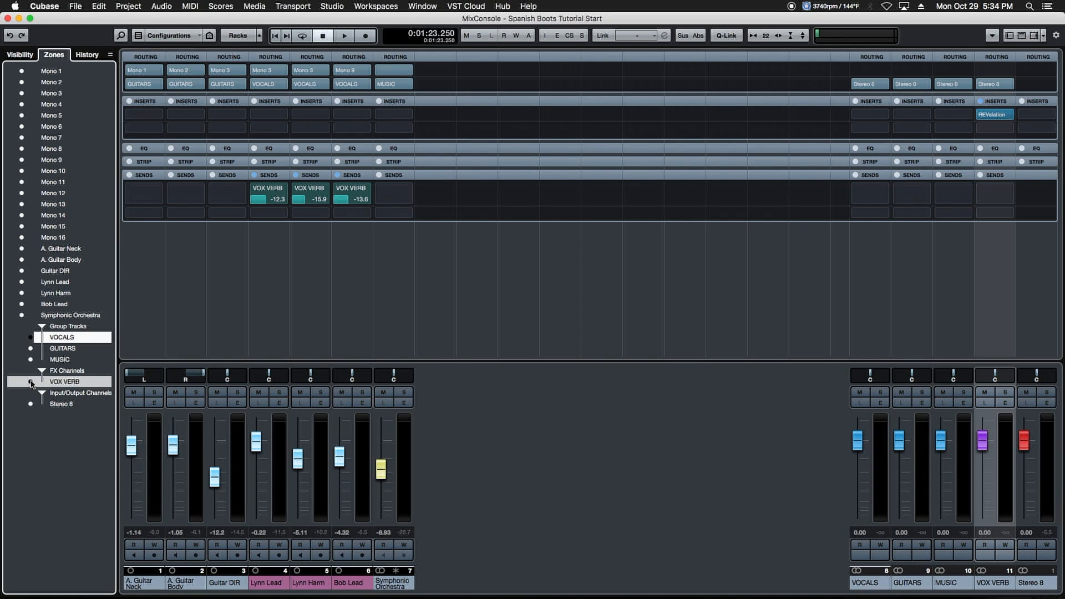
- Select the Lynn Lead channel after placing VOX VERB in the right zone
{"action": "left_click", "coordinate": [392, 213]}
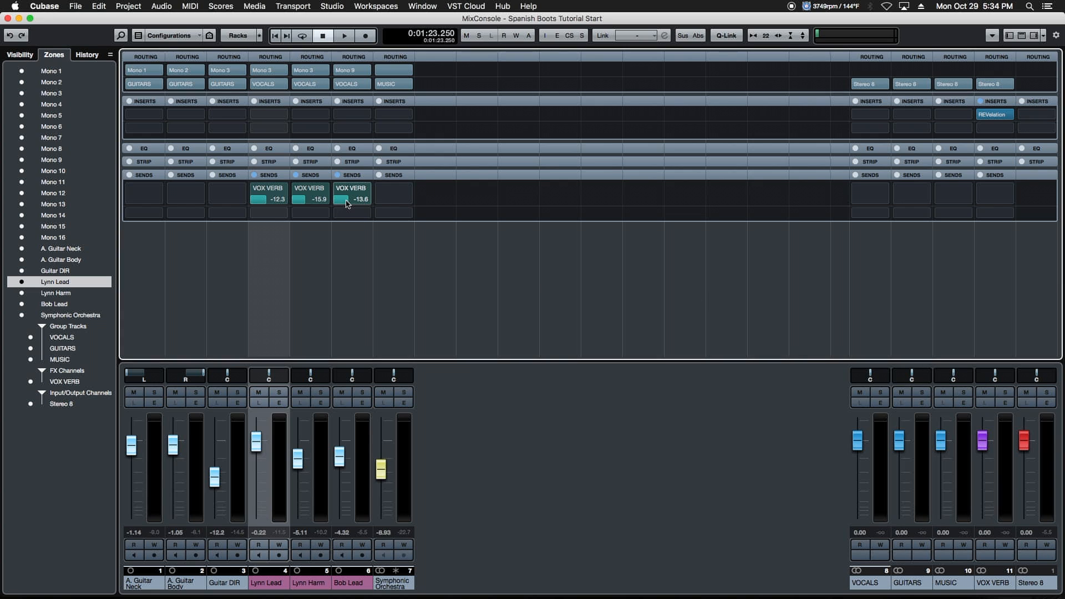
- Lower the Bob Lead and Lynn Harm sends to VOX VERB, then bring up the GUITARS group's options
{"action": "left_click_drag", "start_coordinate": [349, 199], "coordinate": [350, 201]}
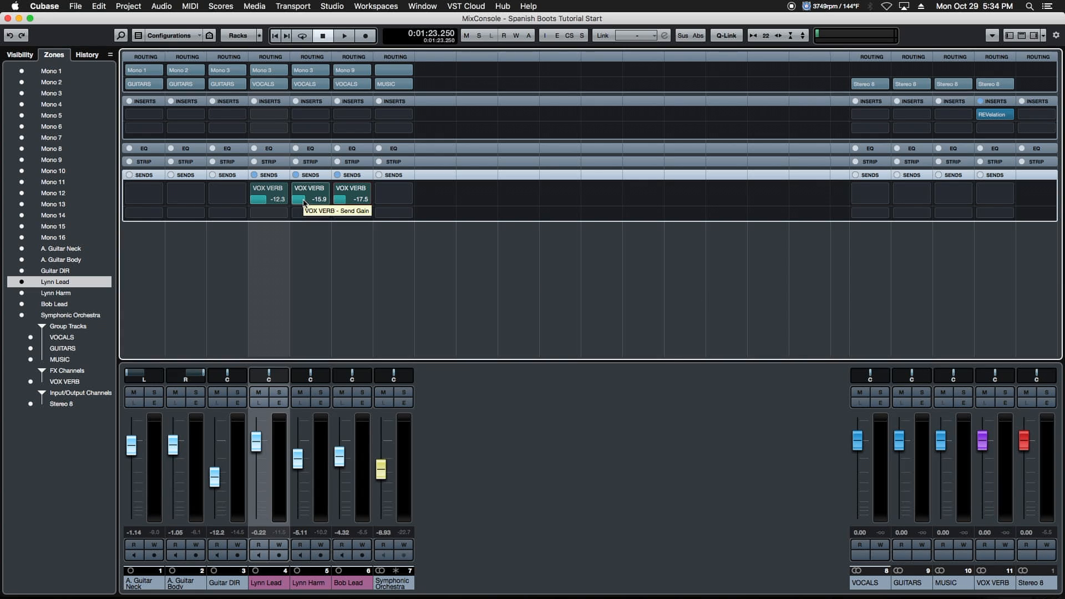
{"action": "left_click_drag", "start_coordinate": [306, 198], "coordinate": [302, 202]}
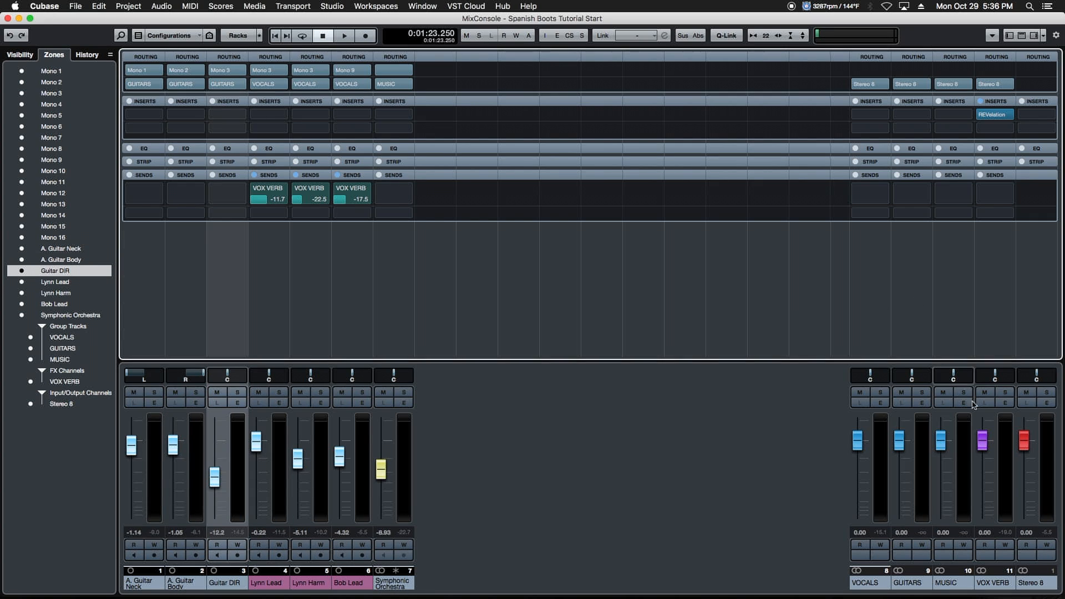
{"action": "left_click", "coordinate": [912, 445]}
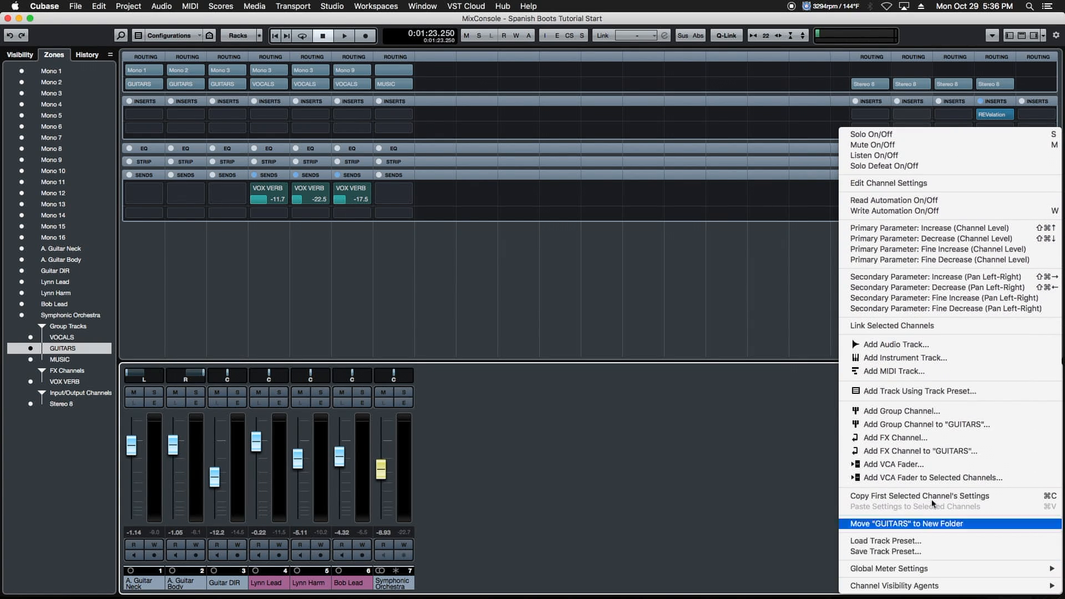
- Add an FX channel named GUITAR VERB with Reverb > REVerence as its effect to the GUITARS group
{"action": "left_click", "coordinate": [895, 437]}
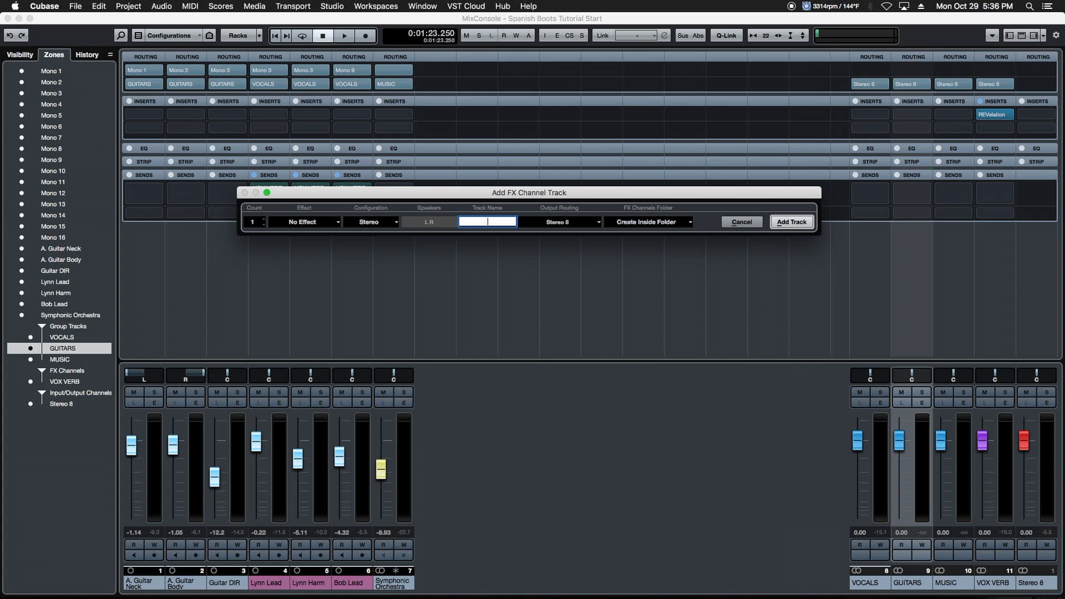
{"action": "type", "text": "GUITAR VERB"}
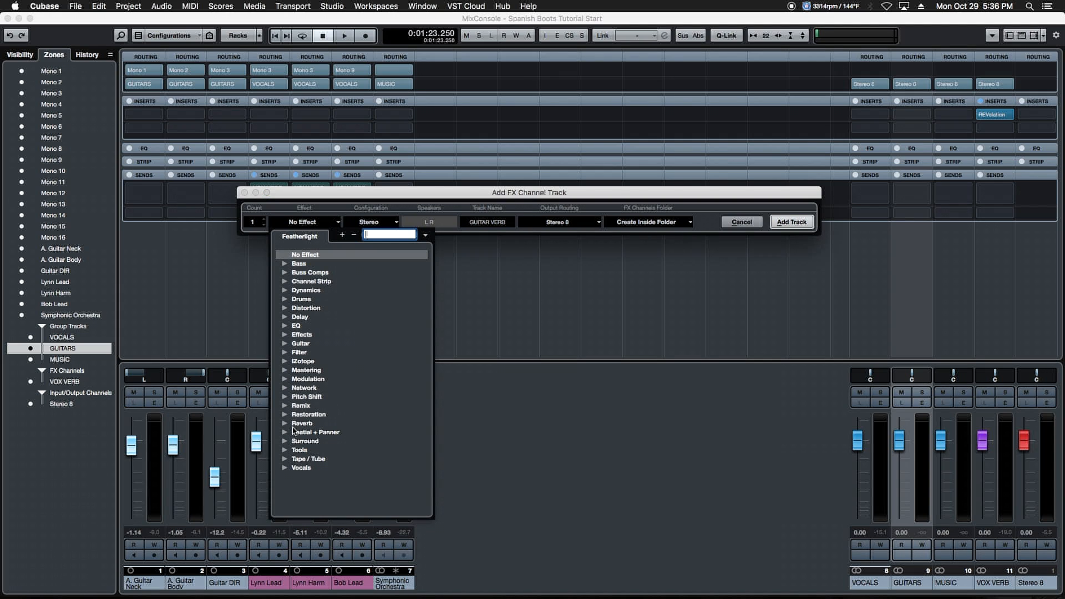
{"action": "left_click", "coordinate": [302, 423]}
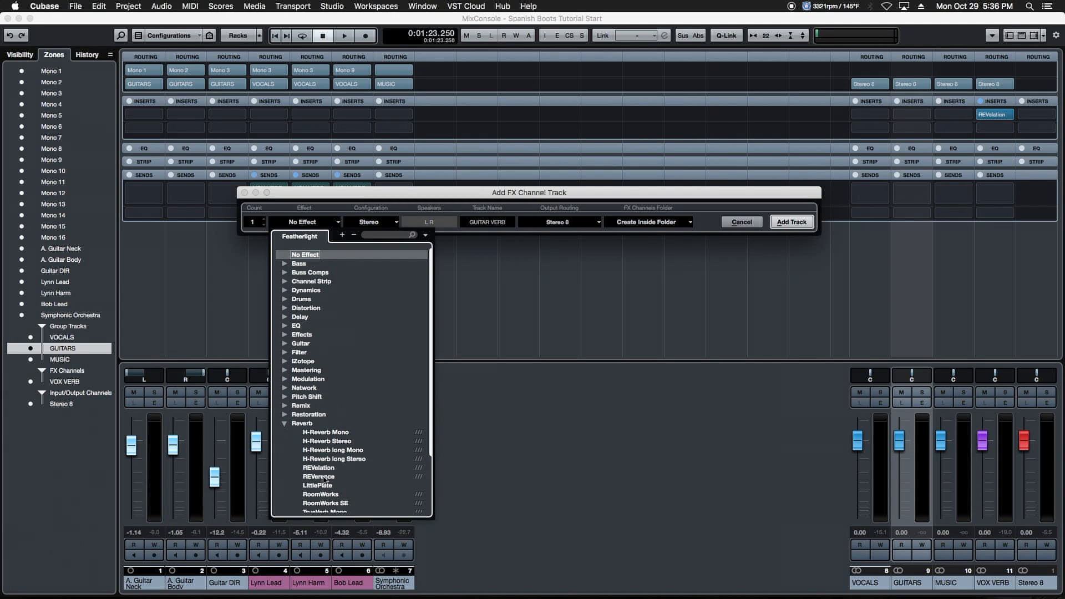
{"action": "left_click", "coordinate": [326, 476]}
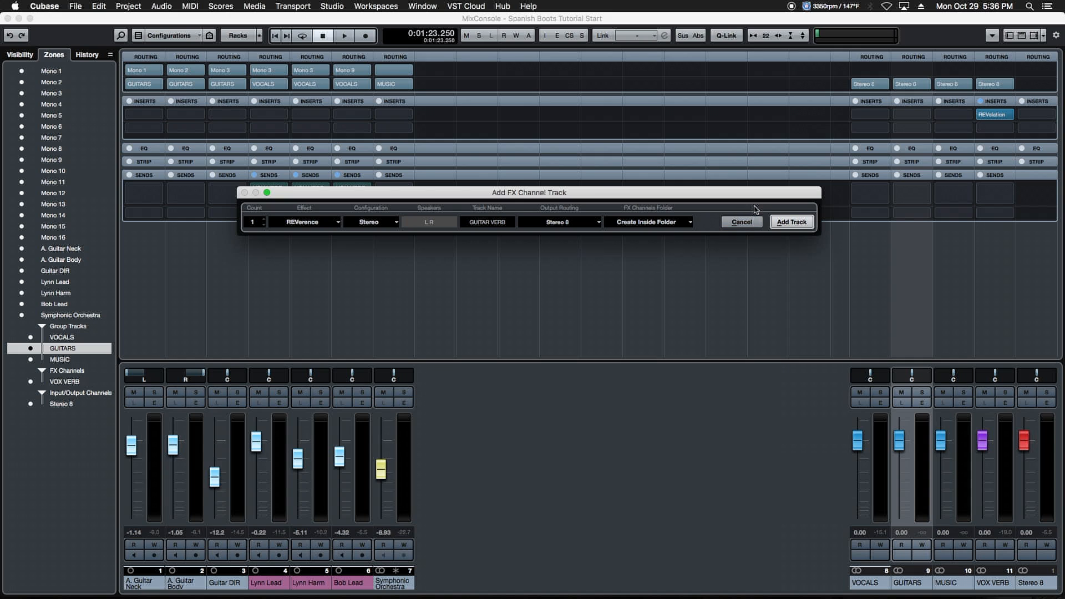
{"action": "mouse_move", "coordinate": [791, 222]}
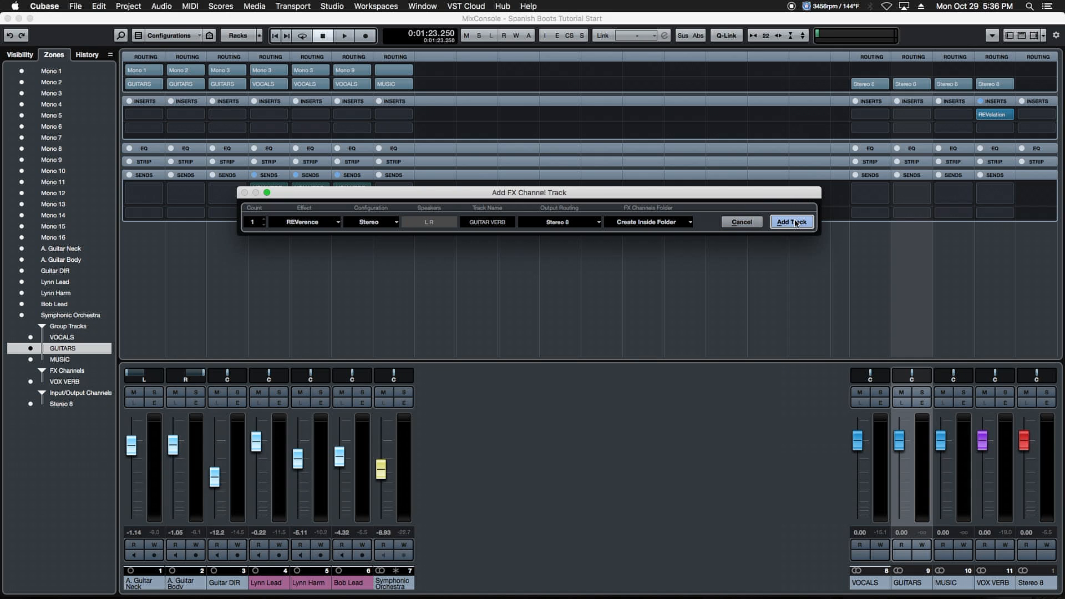
{"action": "left_click", "coordinate": [791, 222]}
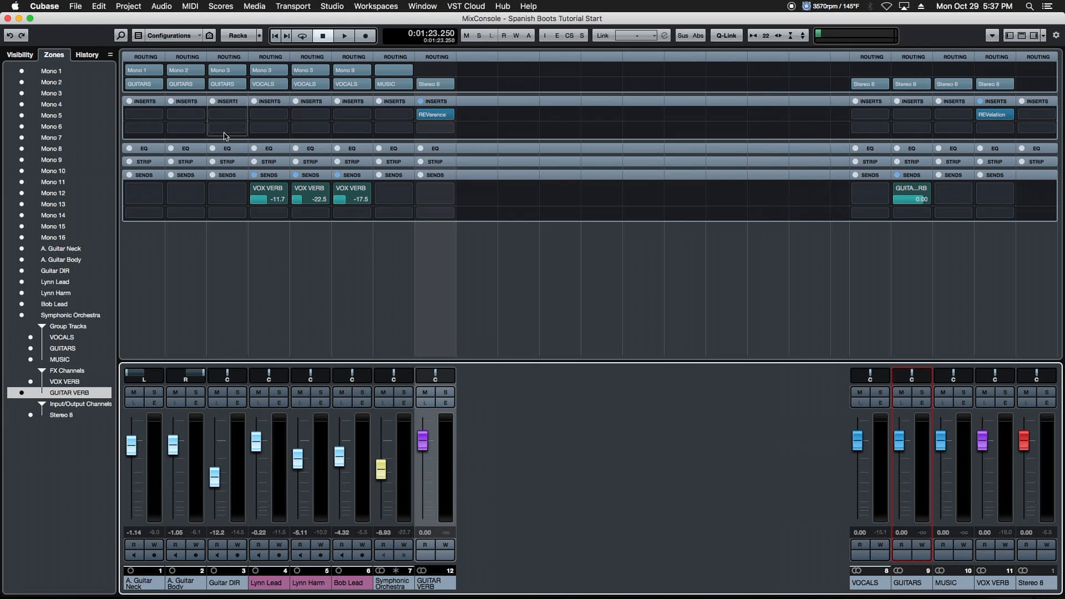
{"action": "mouse_move", "coordinate": [919, 460]}
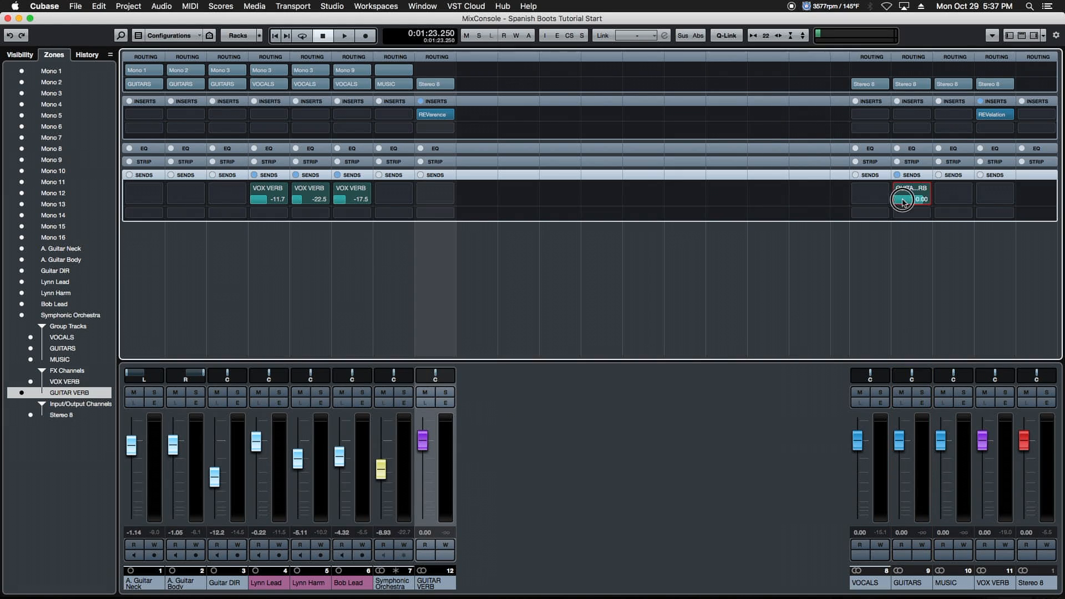
- Turn down the GUITARS send to GUITAR VERB and fine-tune it during playback
{"action": "left_click_drag", "start_coordinate": [910, 198], "coordinate": [889, 198]}
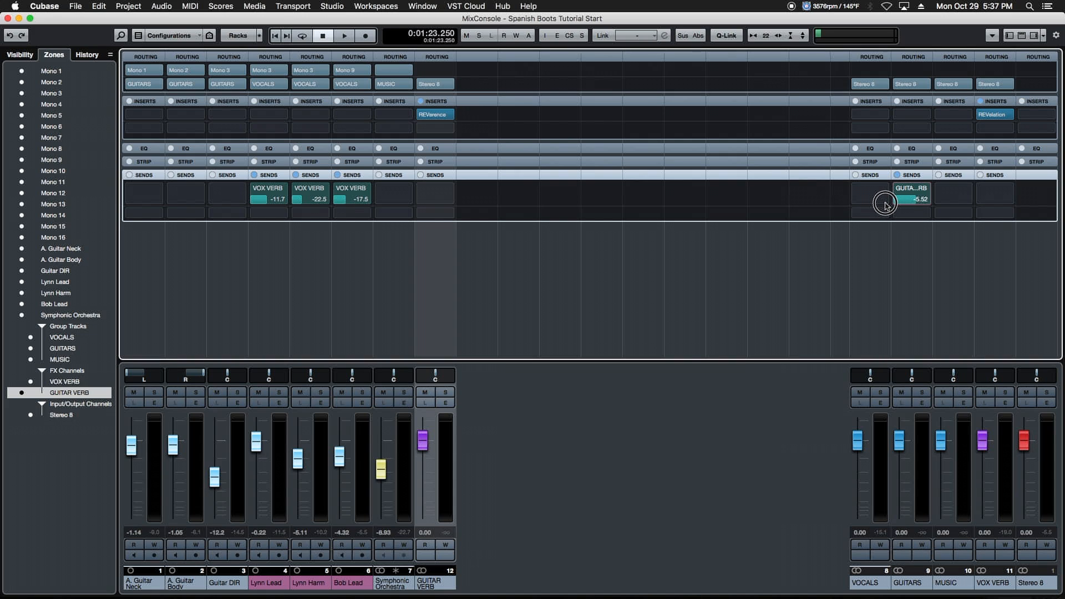
{"action": "left_click", "coordinate": [344, 36]}
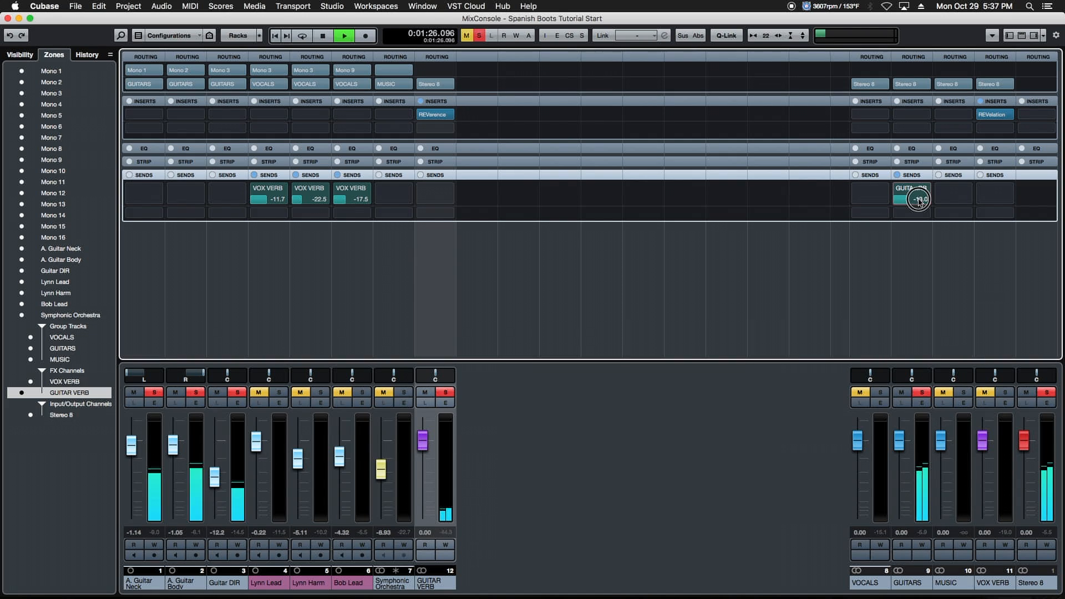
{"action": "left_click_drag", "start_coordinate": [918, 201], "coordinate": [927, 201]}
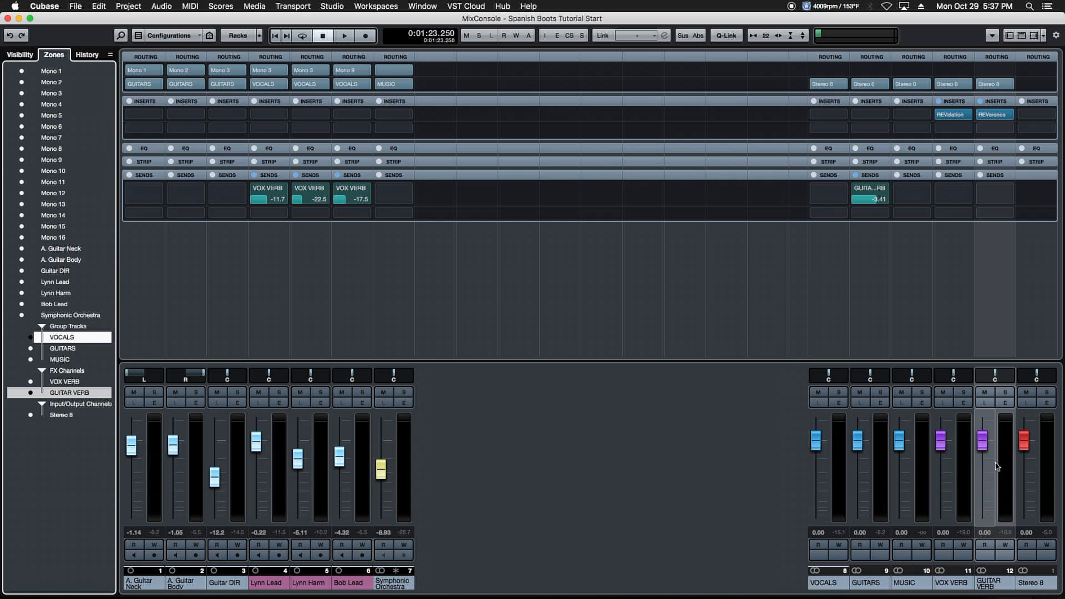
{"action": "mouse_move", "coordinate": [990, 469]}
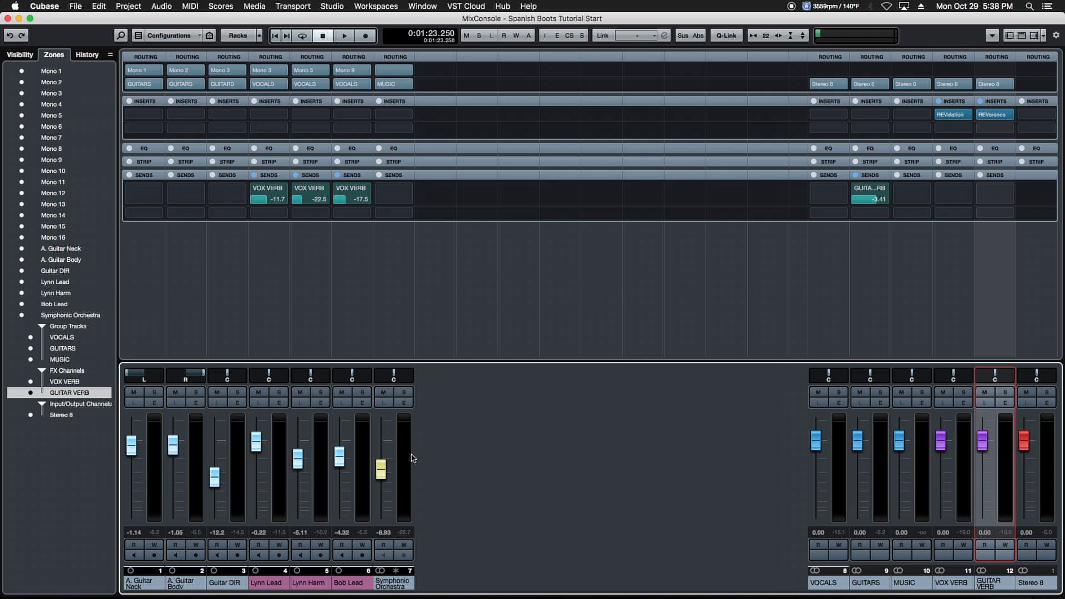
- Route a send from Symphonic Orchestra to VOX VERB at -25.9 dB and switch it on
{"action": "left_click", "coordinate": [393, 376]}
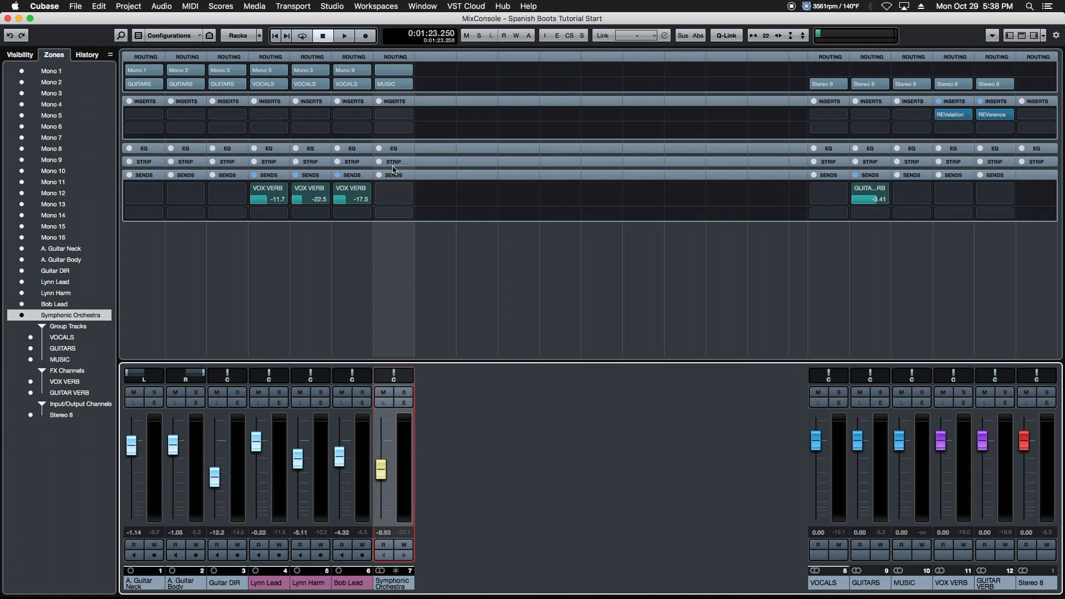
{"action": "left_click", "coordinate": [393, 195]}
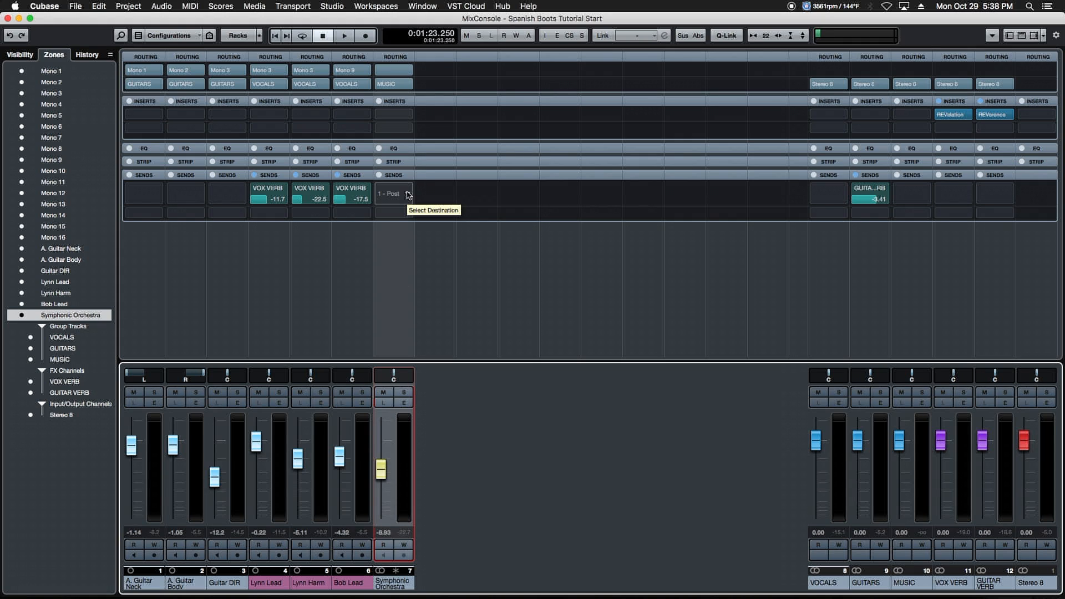
{"action": "left_click", "coordinate": [392, 193]}
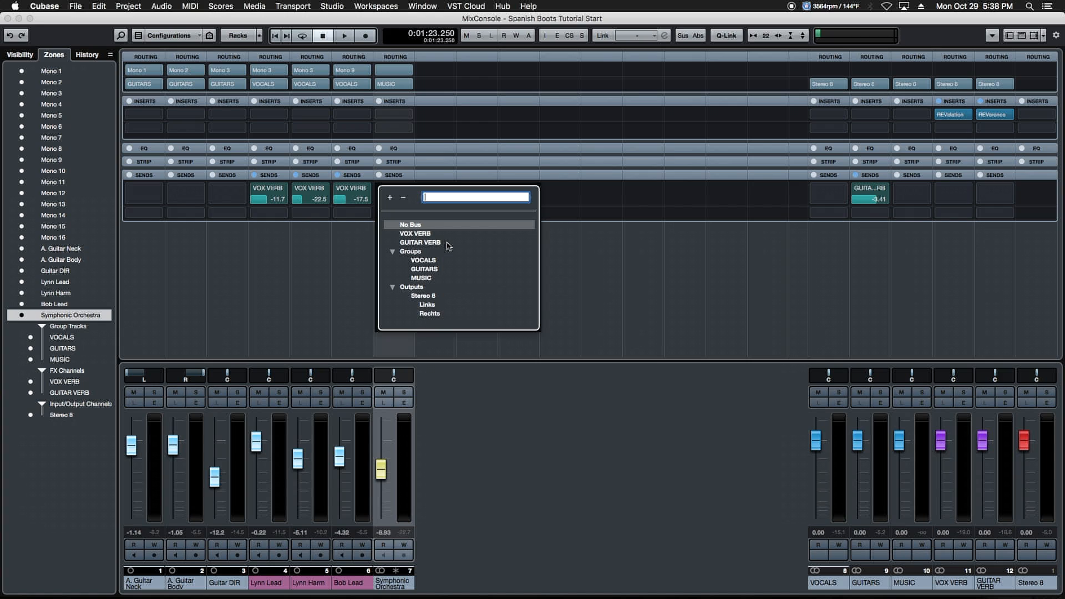
{"action": "mouse_move", "coordinate": [421, 244]}
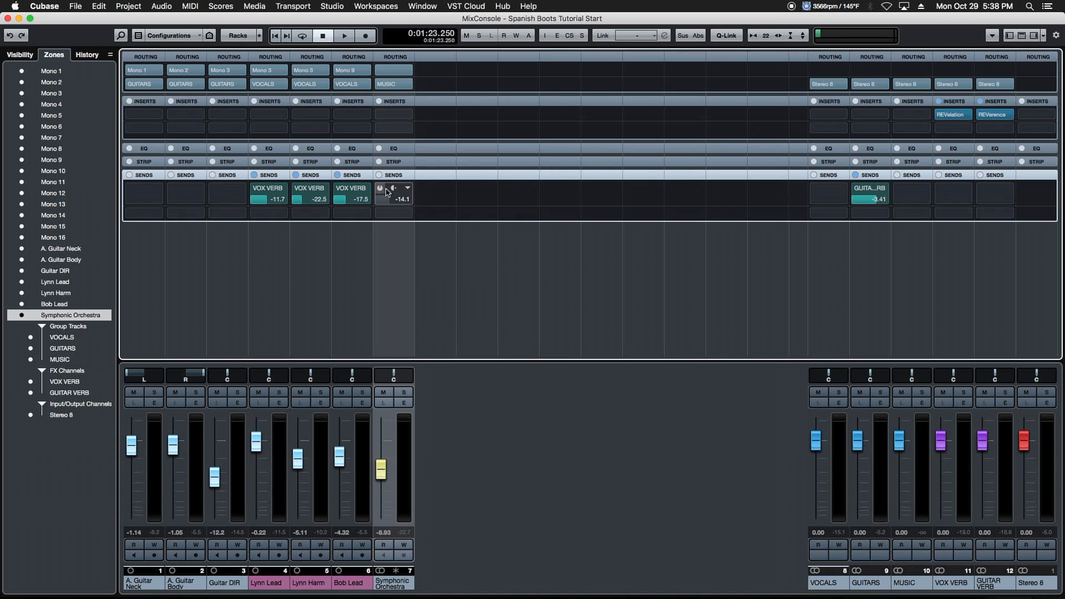
{"action": "mouse_move", "coordinate": [385, 189]}
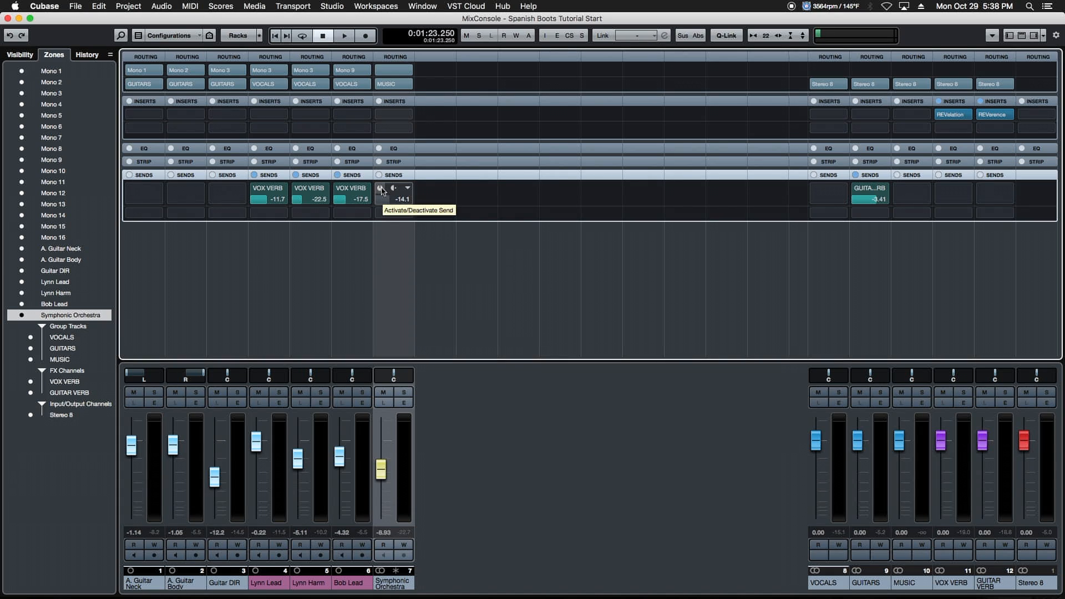
{"action": "left_click", "coordinate": [351, 198]}
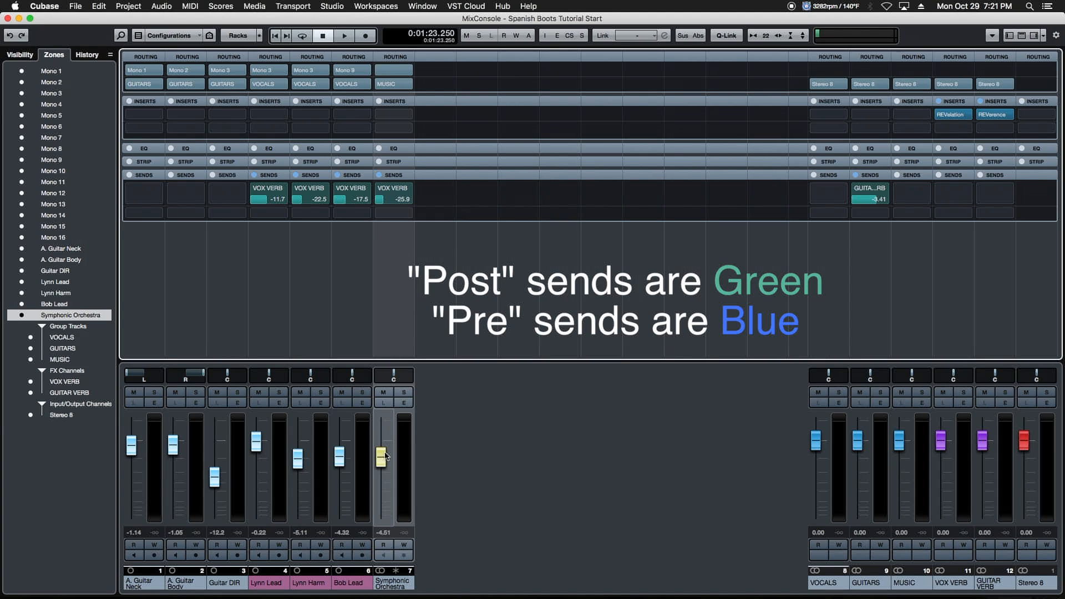
- Test the send by fading the orchestra out and back, then switch the VOX VERB send to pre-fader
{"action": "left_click_drag", "start_coordinate": [383, 454], "coordinate": [382, 505]}
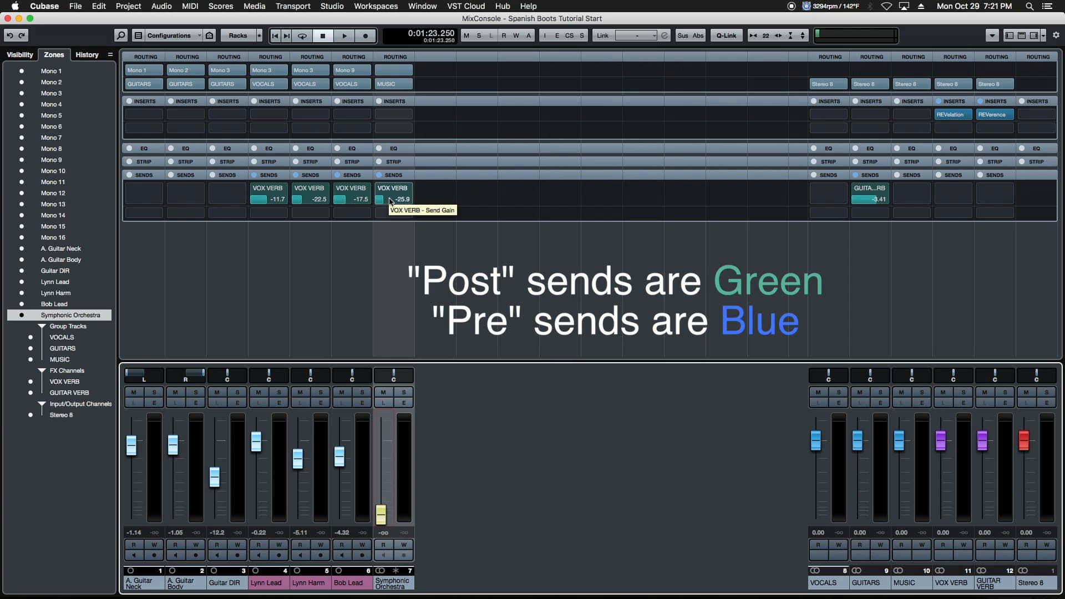
{"action": "left_click_drag", "start_coordinate": [381, 515], "coordinate": [380, 465]}
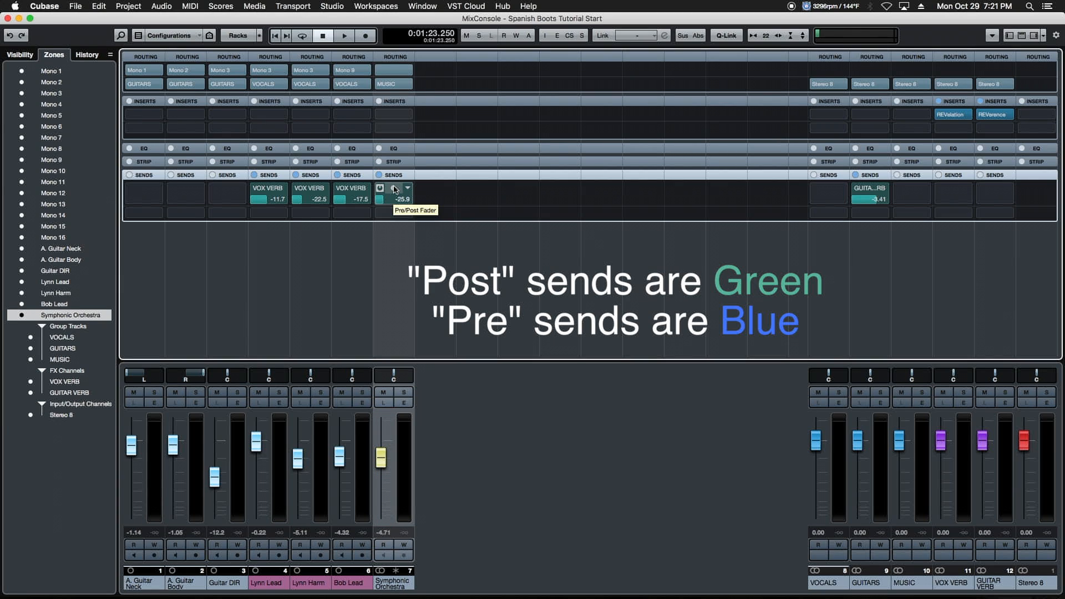
{"action": "left_click", "coordinate": [380, 188]}
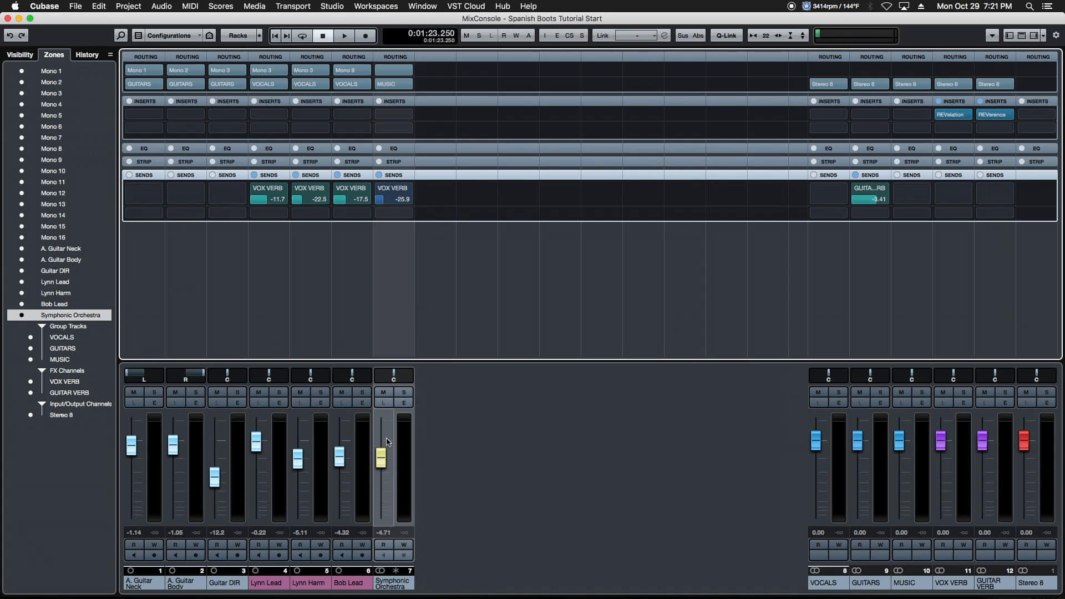
- Fade the orchestra out again to verify the pre-fader send, then restore it to -4.32 dB
{"action": "left_click_drag", "start_coordinate": [380, 459], "coordinate": [380, 509]}
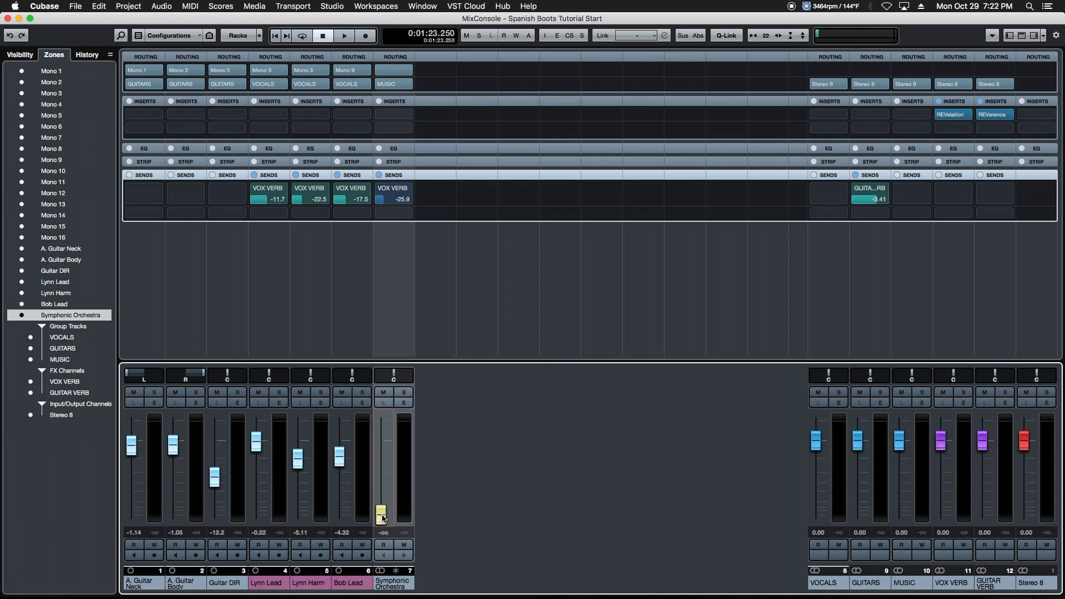
{"action": "left_click_drag", "start_coordinate": [383, 515], "coordinate": [383, 440]}
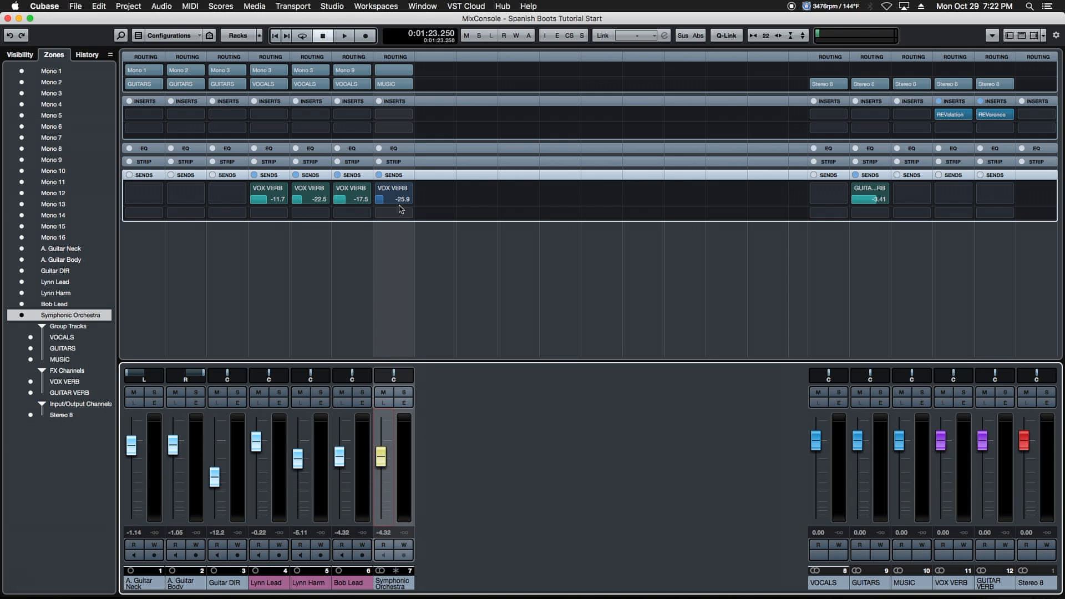